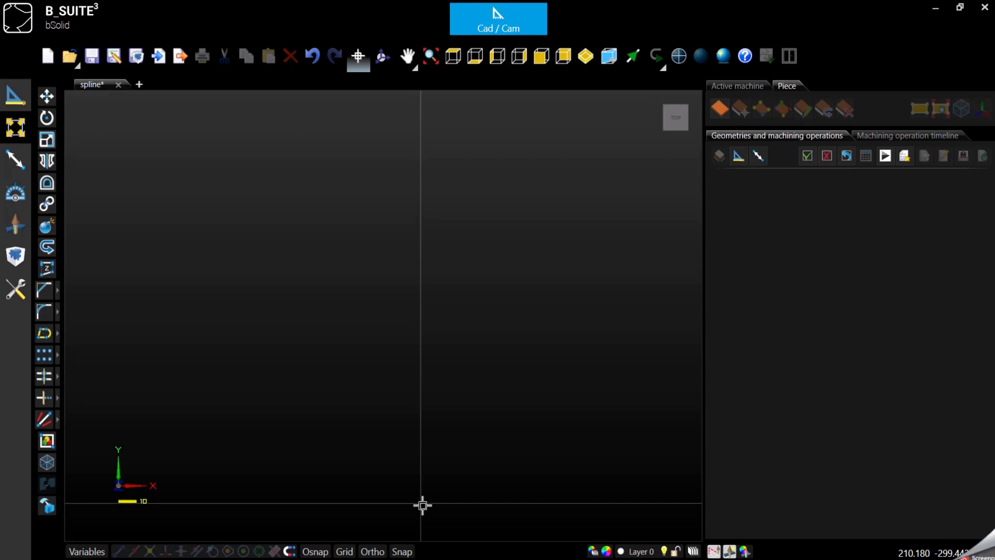
{"action": "mouse_move", "coordinate": [219, 275]}
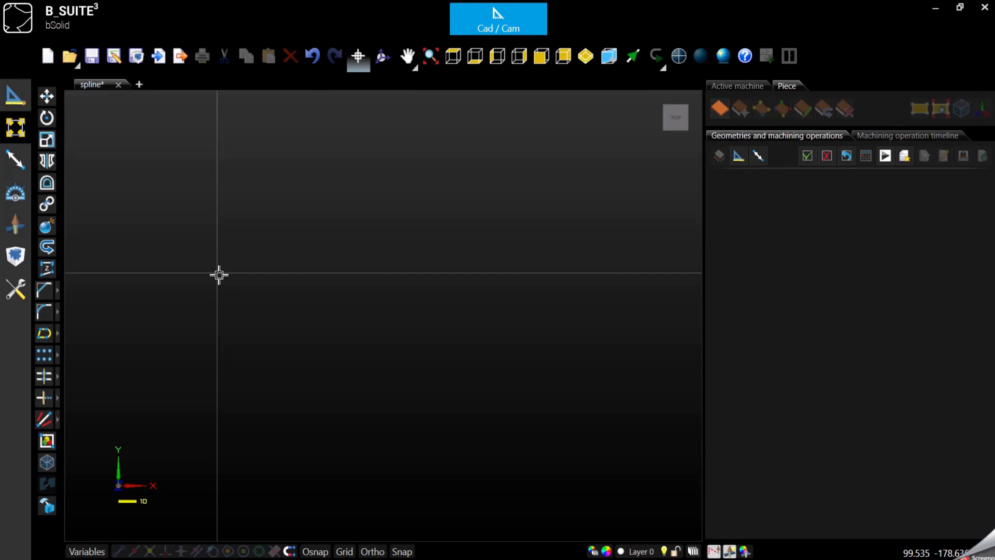
{"action": "mouse_move", "coordinate": [207, 277]}
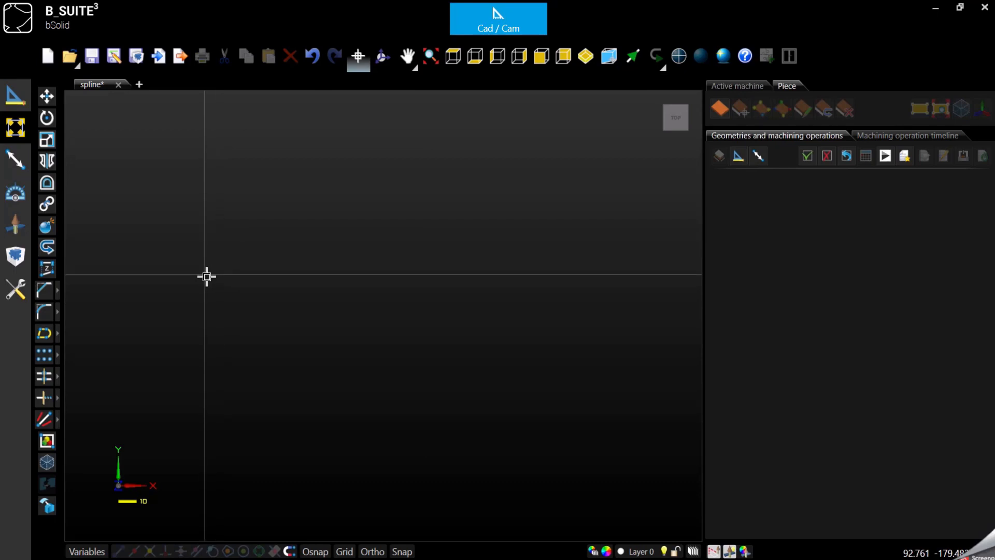
{"action": "mouse_move", "coordinate": [141, 112]}
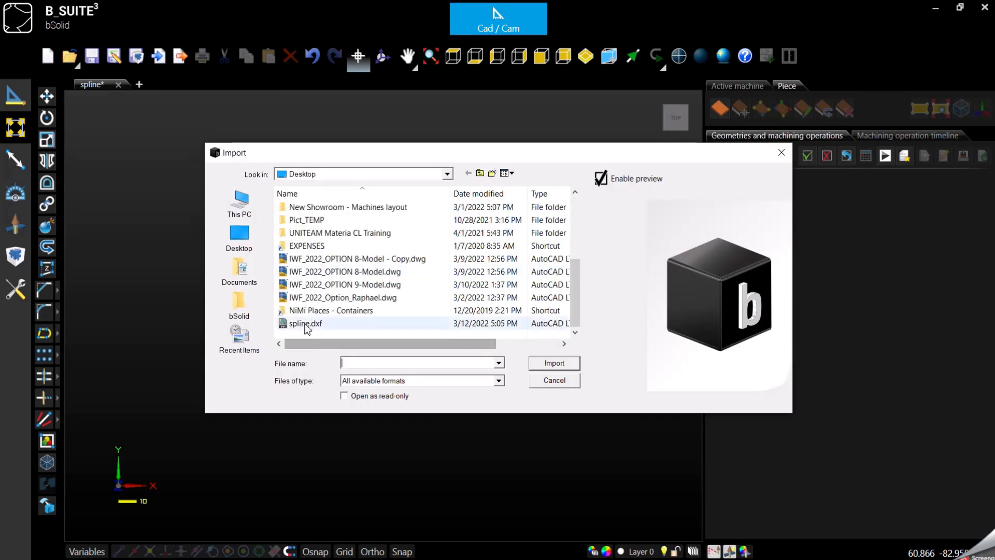
{"action": "mouse_move", "coordinate": [305, 323]}
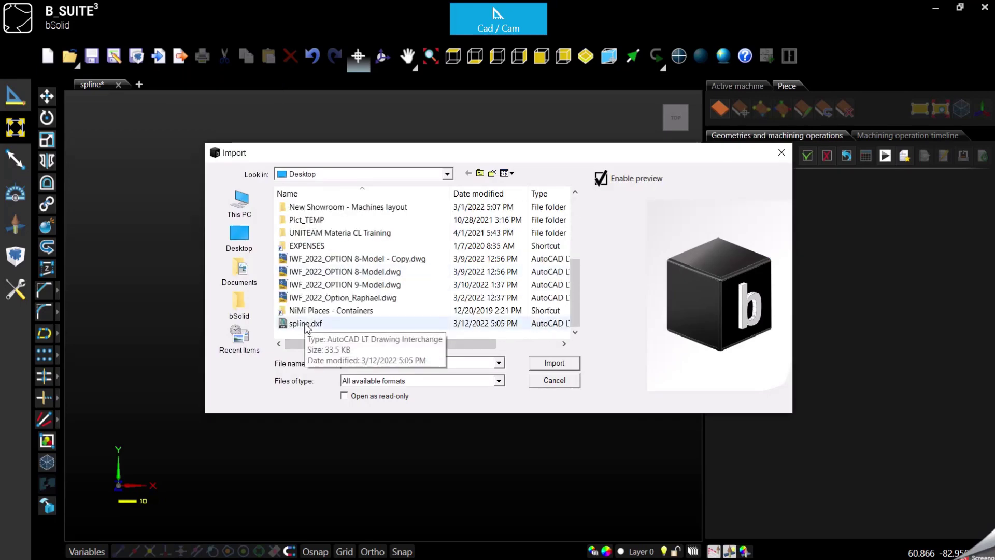
Step: Import spline.dxf from the Desktop into the empty document
{"action": "left_click", "coordinate": [553, 363]}
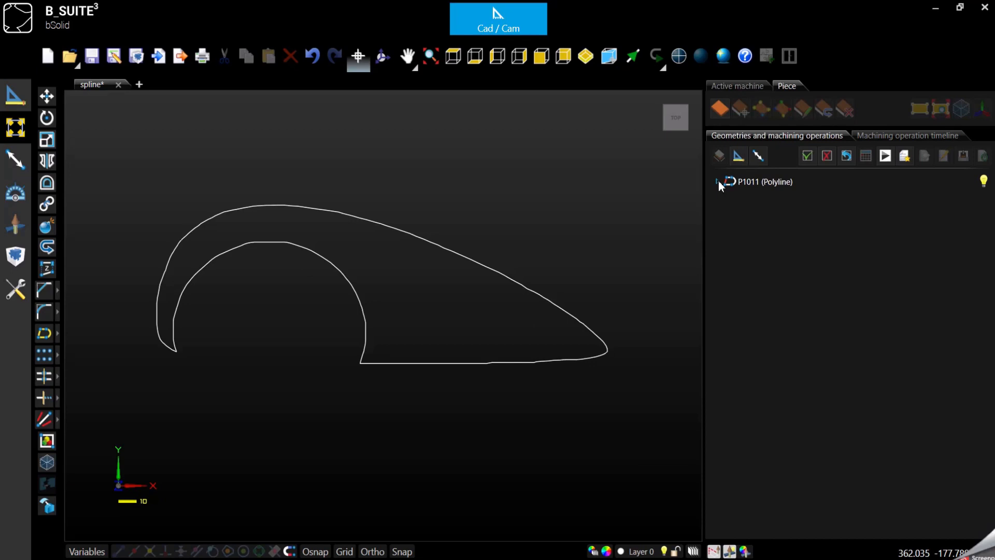
{"action": "left_click", "coordinate": [718, 181]}
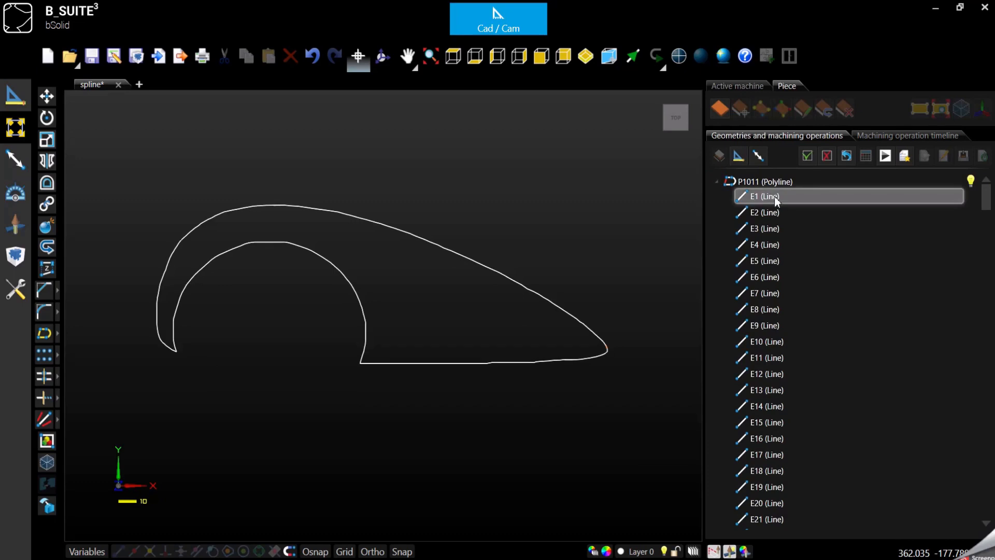
{"action": "left_click", "coordinate": [766, 357]}
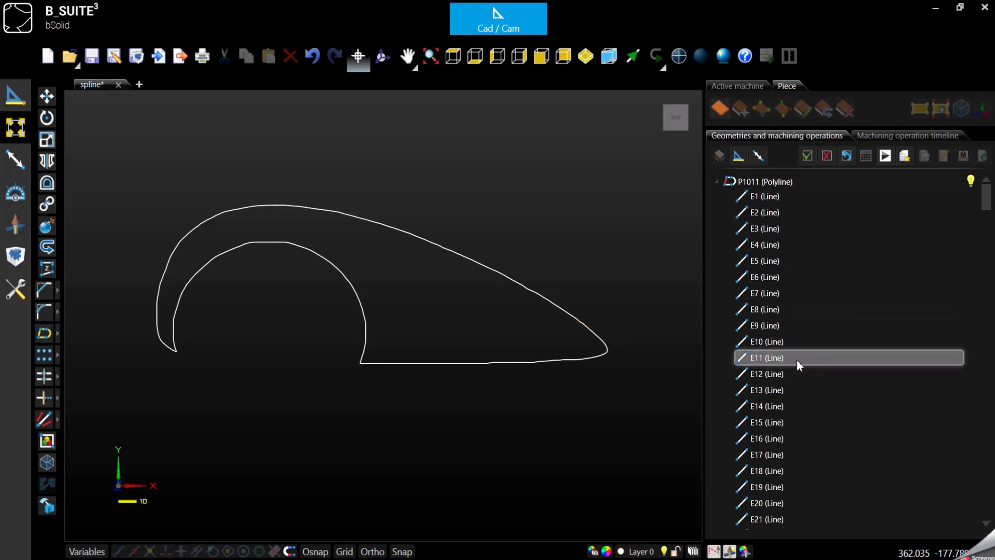
{"action": "scroll", "scroll_direction": "down", "scroll_amount": 3}
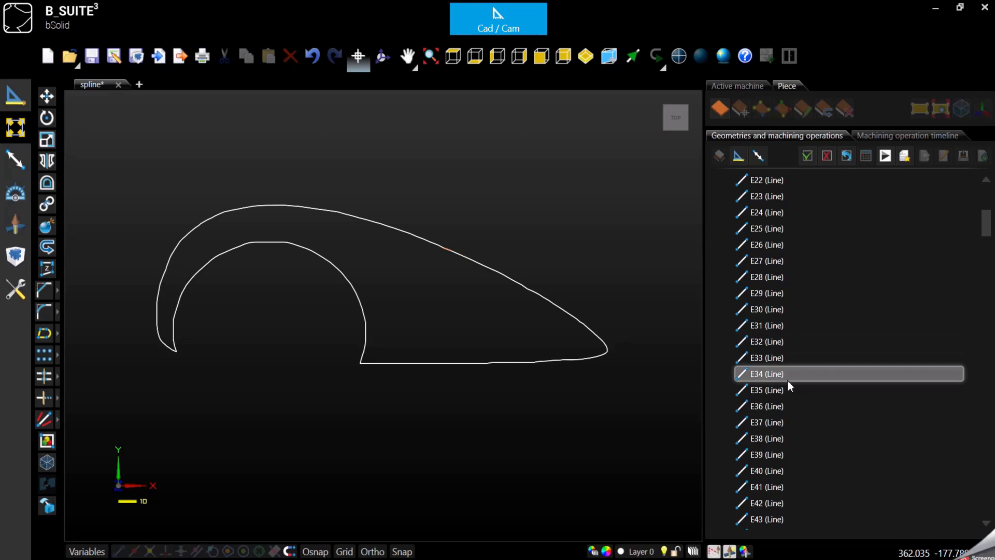
{"action": "scroll", "scroll_direction": "down", "scroll_amount": 3}
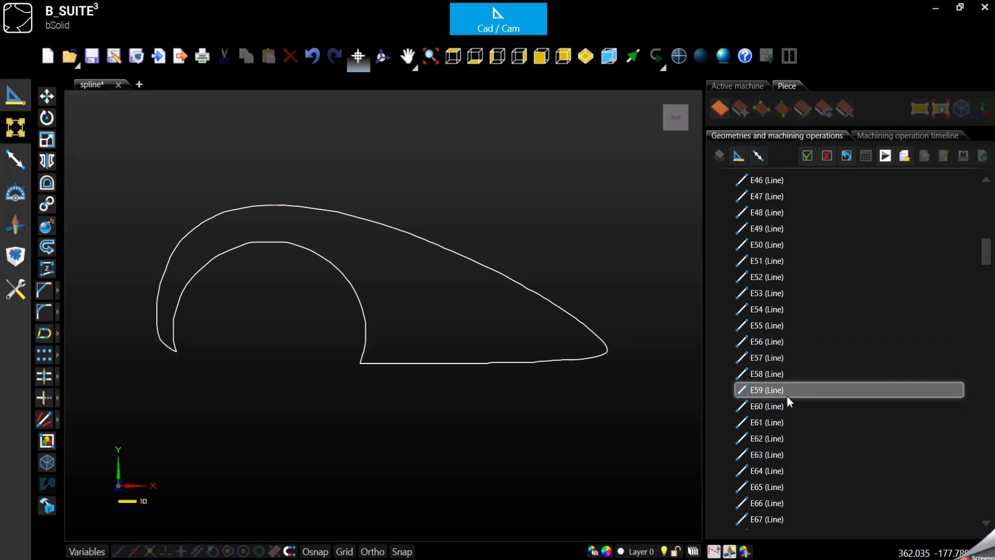
{"action": "scroll", "scroll_direction": "down", "scroll_amount": 3}
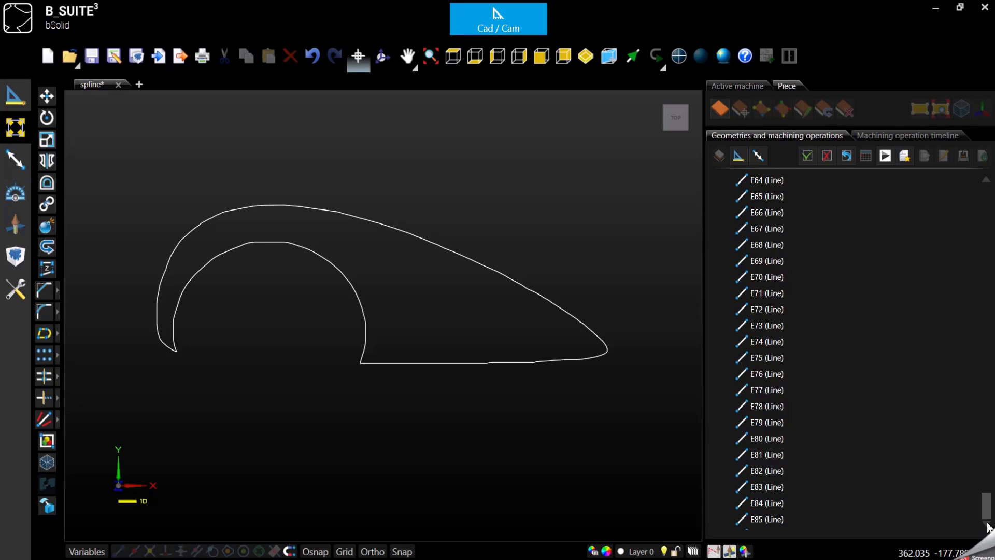
{"action": "scroll", "scroll_direction": "down", "scroll_amount": 3}
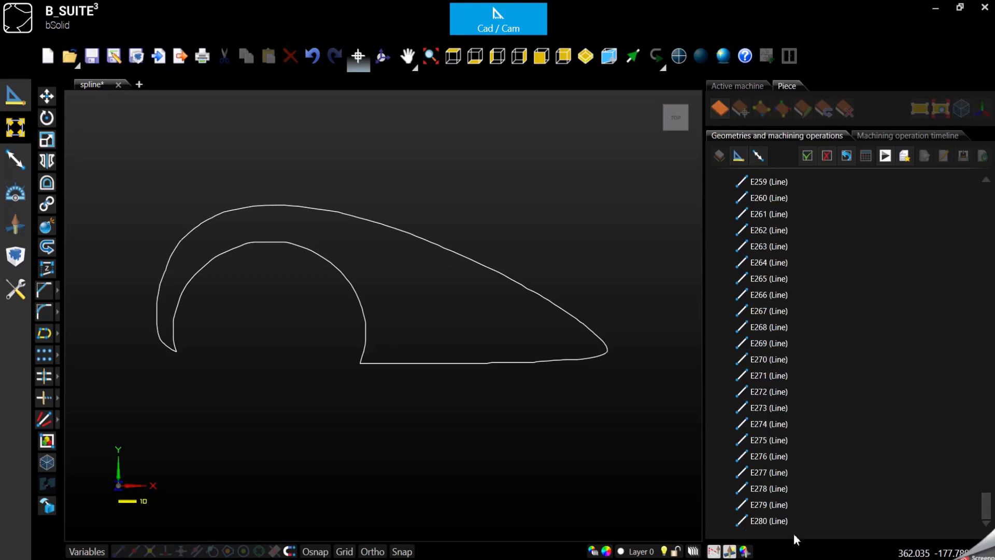
{"action": "left_click", "coordinate": [769, 521]}
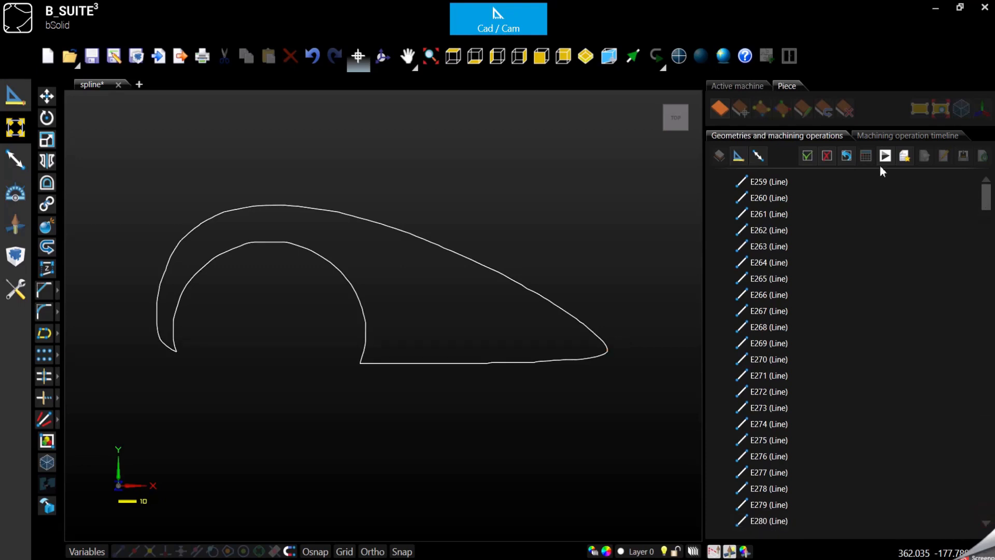
{"action": "scroll", "scroll_direction": "up", "scroll_amount": 3}
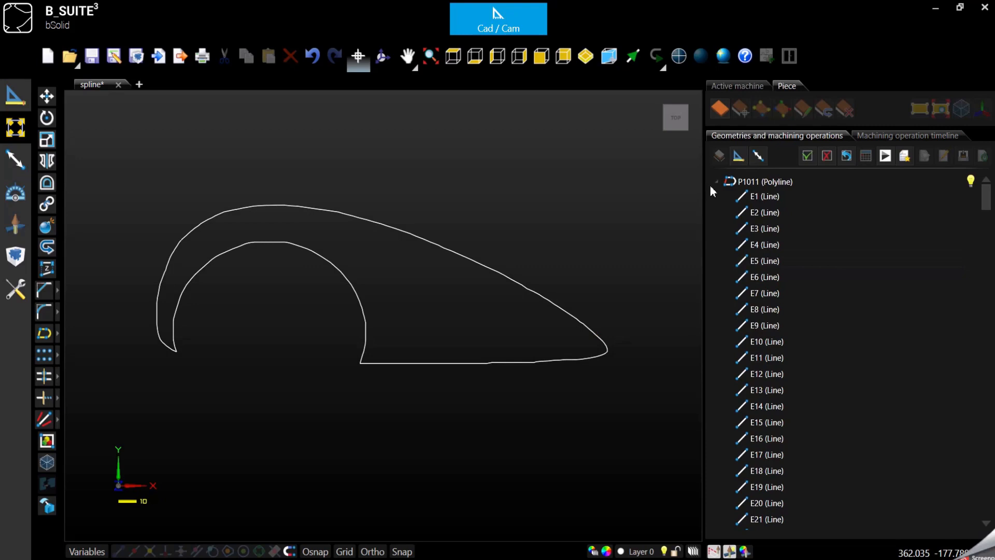
{"action": "left_click", "coordinate": [717, 182]}
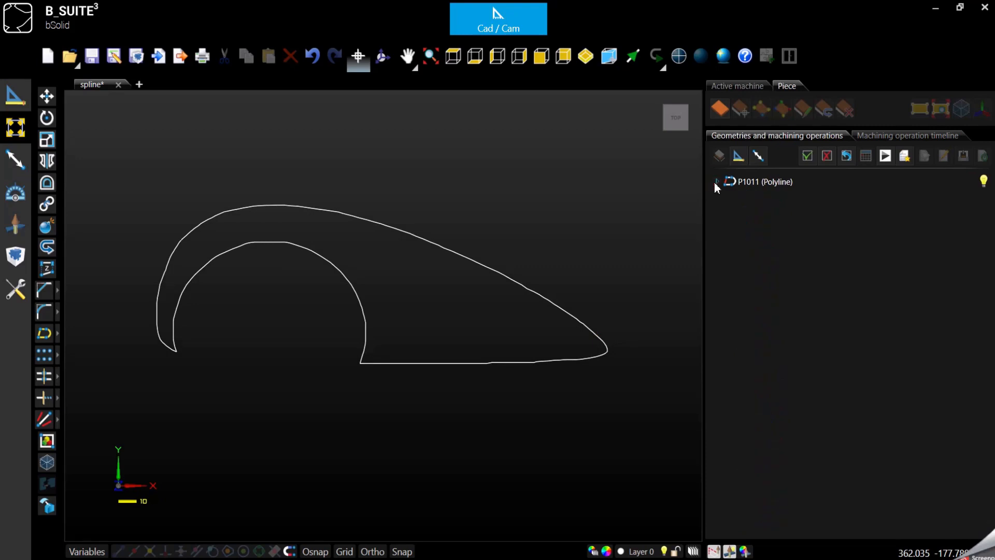
{"action": "mouse_move", "coordinate": [214, 284]}
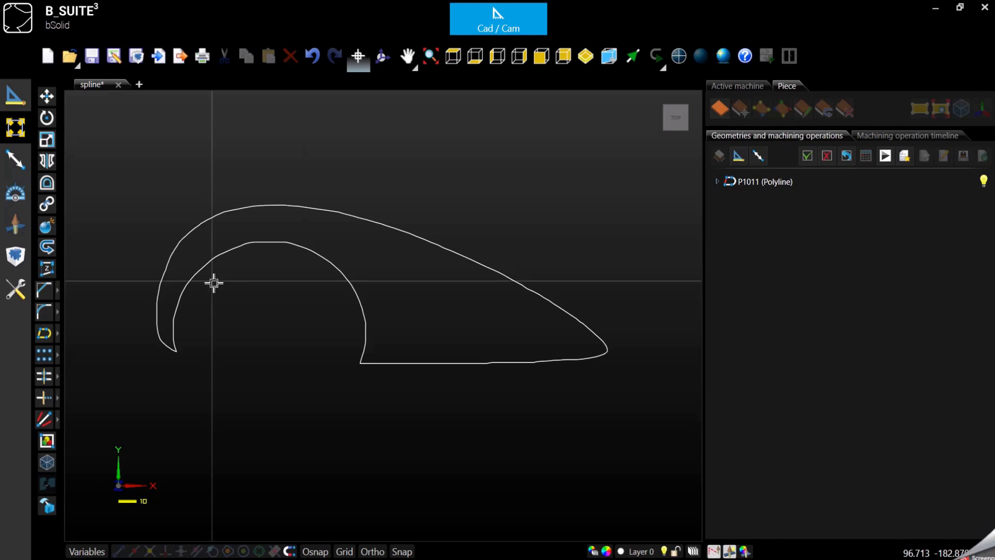
{"action": "scroll", "scroll_direction": "up", "scroll_amount": 3}
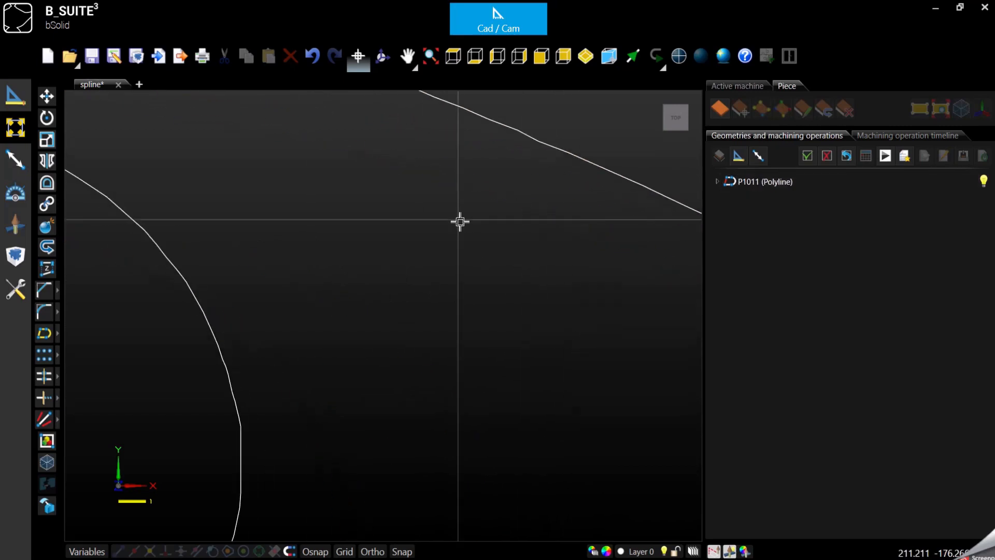
{"action": "scroll", "scroll_direction": "down", "scroll_amount": 3}
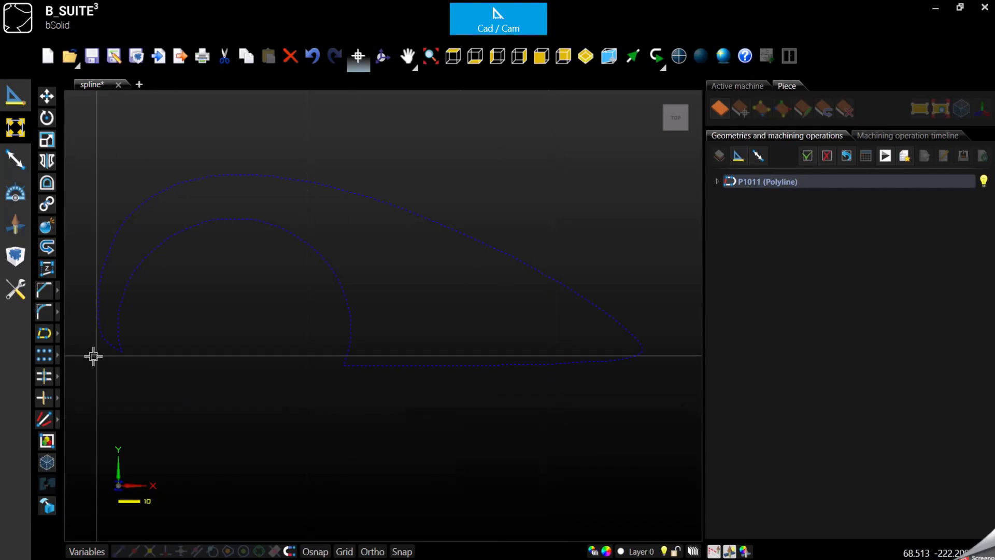
{"action": "mouse_move", "coordinate": [15, 128]}
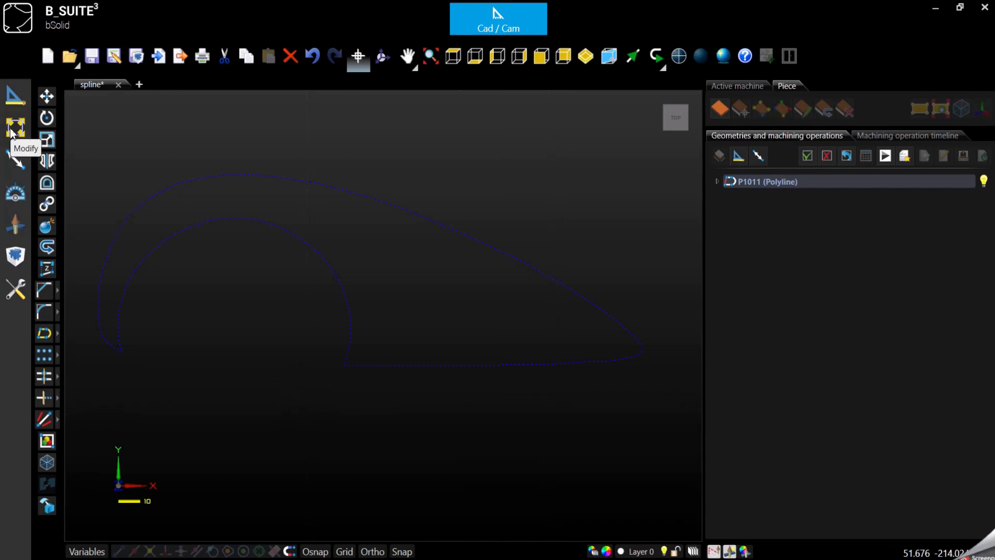
{"action": "mouse_move", "coordinate": [46, 333]}
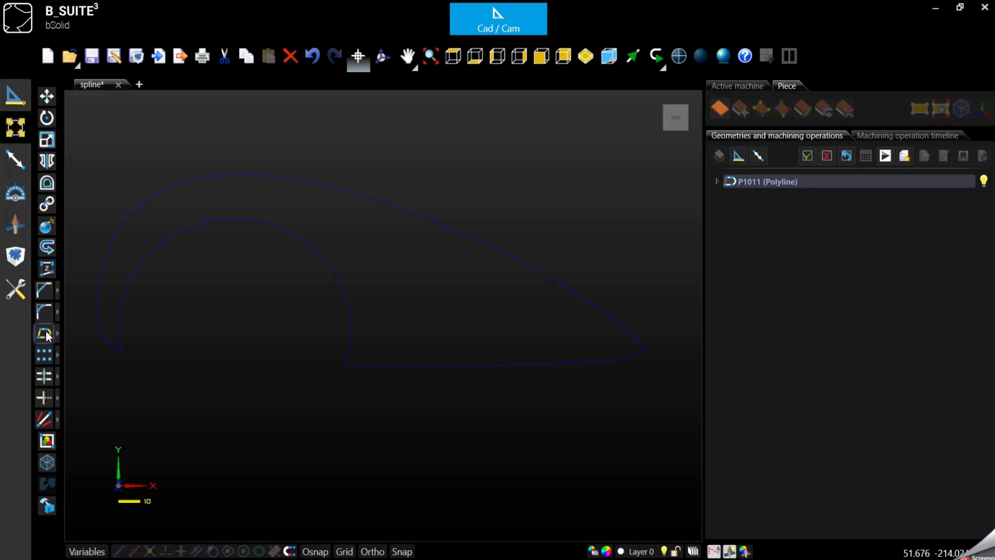
Step: Launch the Simplify in arcs and lines tool on polyline P1011
{"action": "left_click", "coordinate": [45, 335]}
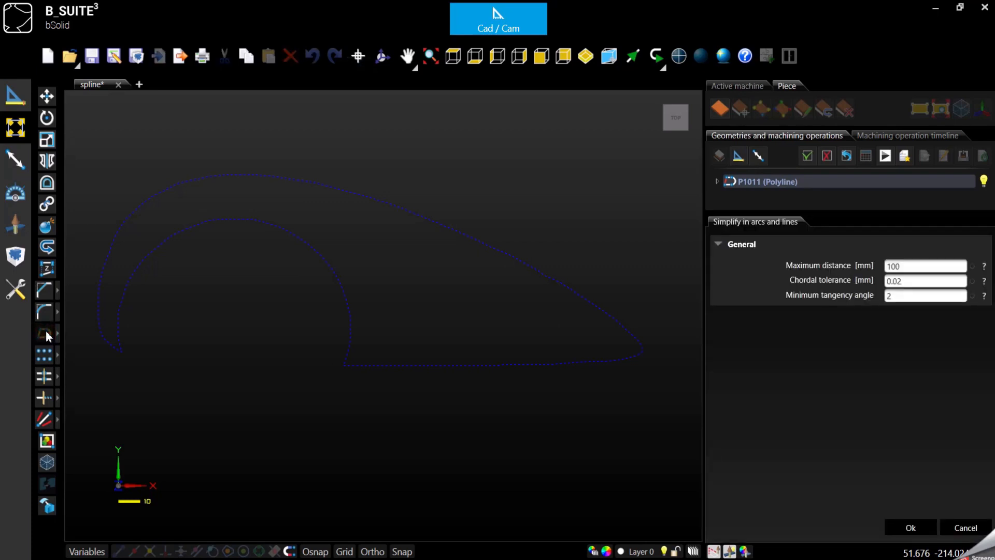
{"action": "mouse_move", "coordinate": [820, 270]}
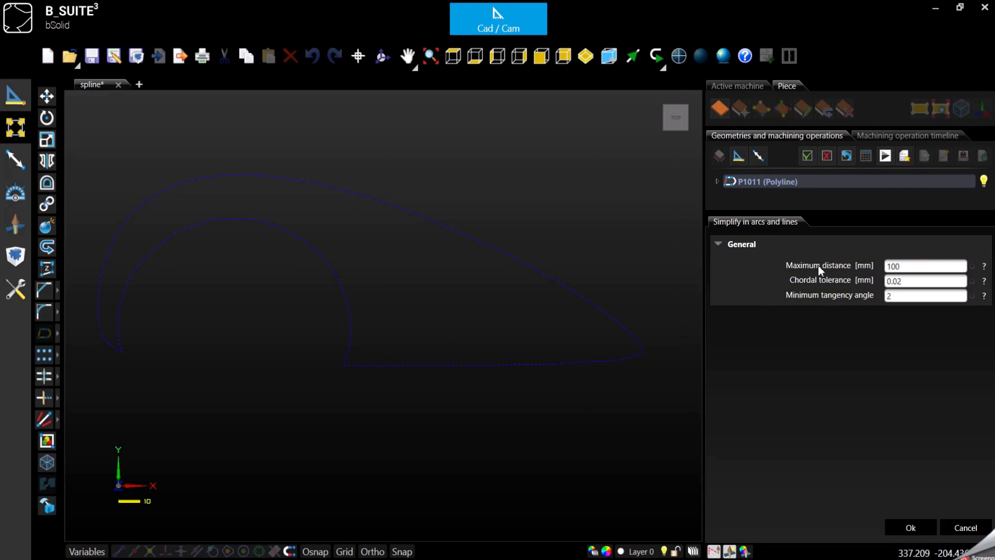
{"action": "mouse_move", "coordinate": [865, 321]}
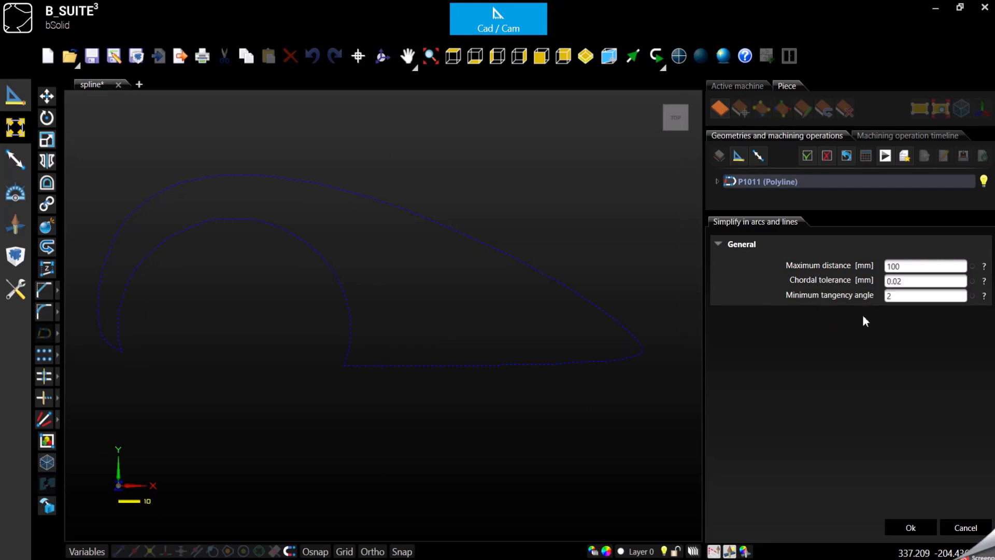
{"action": "mouse_move", "coordinate": [792, 266]}
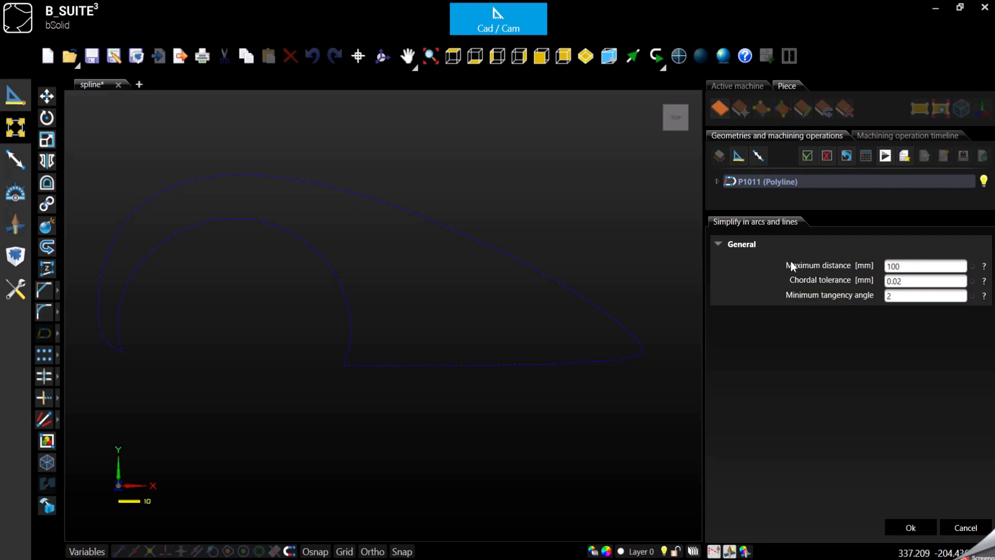
{"action": "mouse_move", "coordinate": [829, 273]}
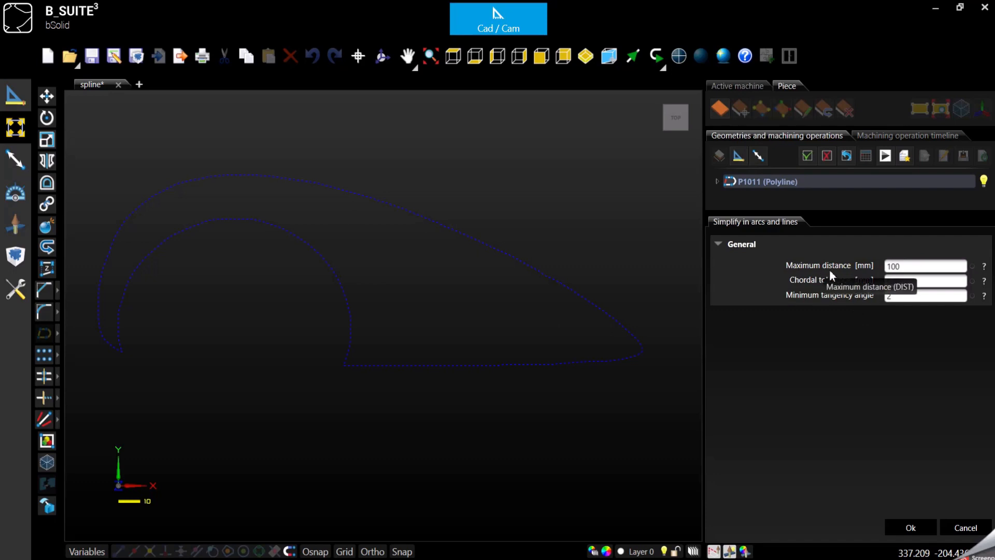
{"action": "mouse_move", "coordinate": [842, 346]}
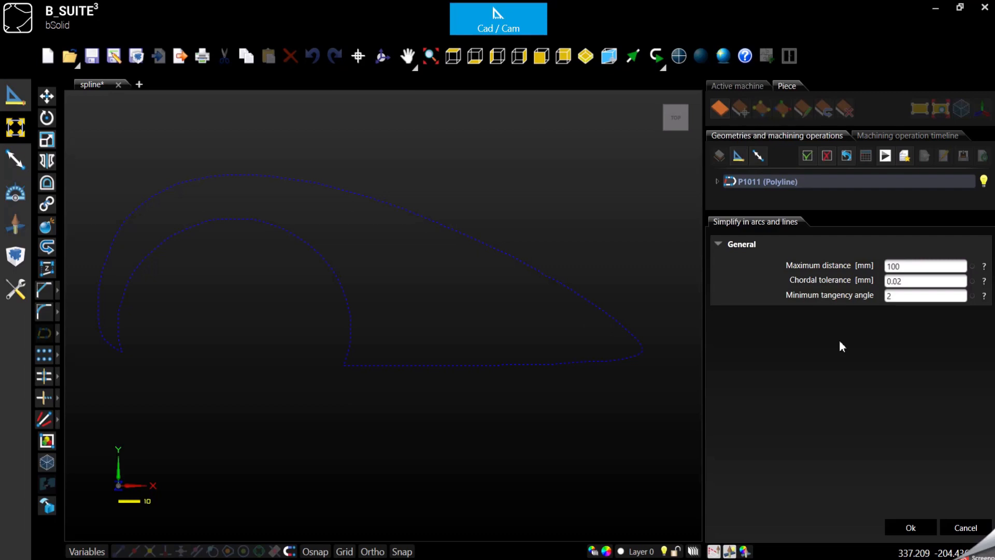
{"action": "mouse_move", "coordinate": [815, 292]}
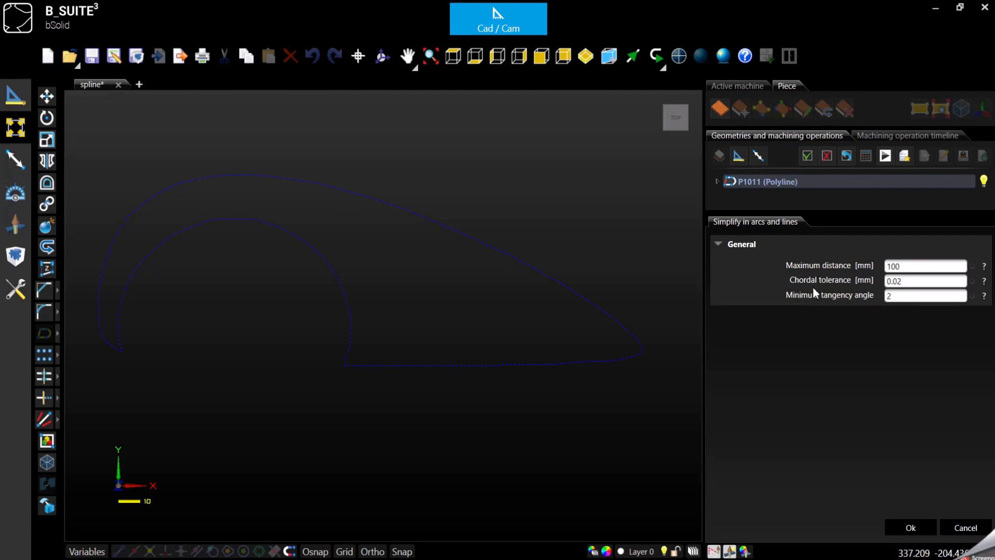
{"action": "mouse_move", "coordinate": [839, 294]}
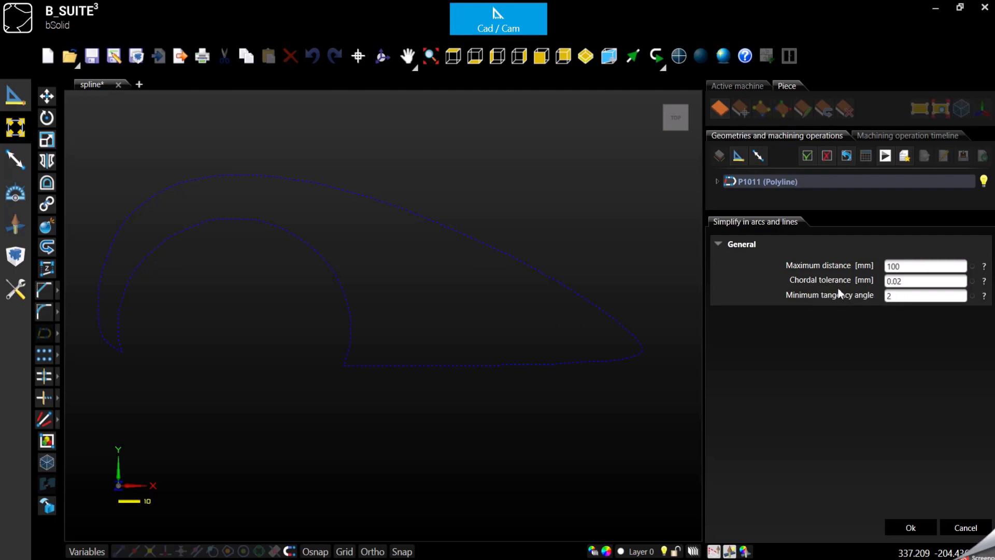
{"action": "mouse_move", "coordinate": [832, 285]}
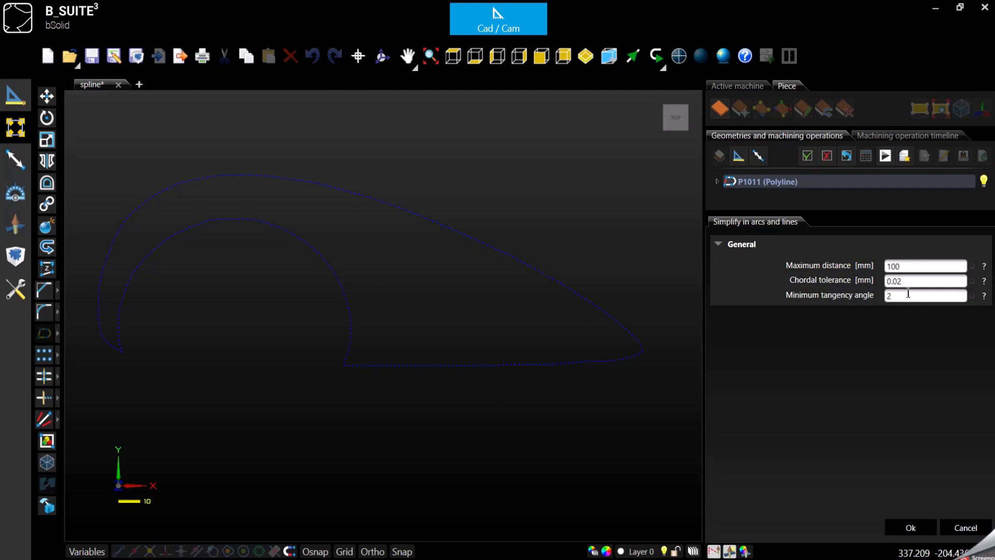
Step: Accept Maximum distance 100, Chordal tolerance 0.02 and tangency angle 2, creating P1012
{"action": "triple_click", "coordinate": [925, 280]}
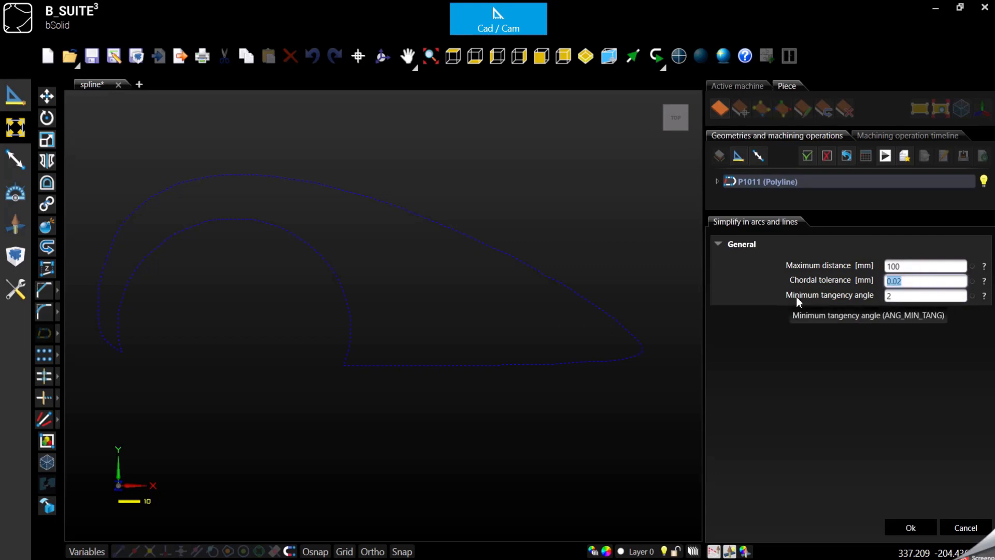
{"action": "mouse_move", "coordinate": [846, 307]}
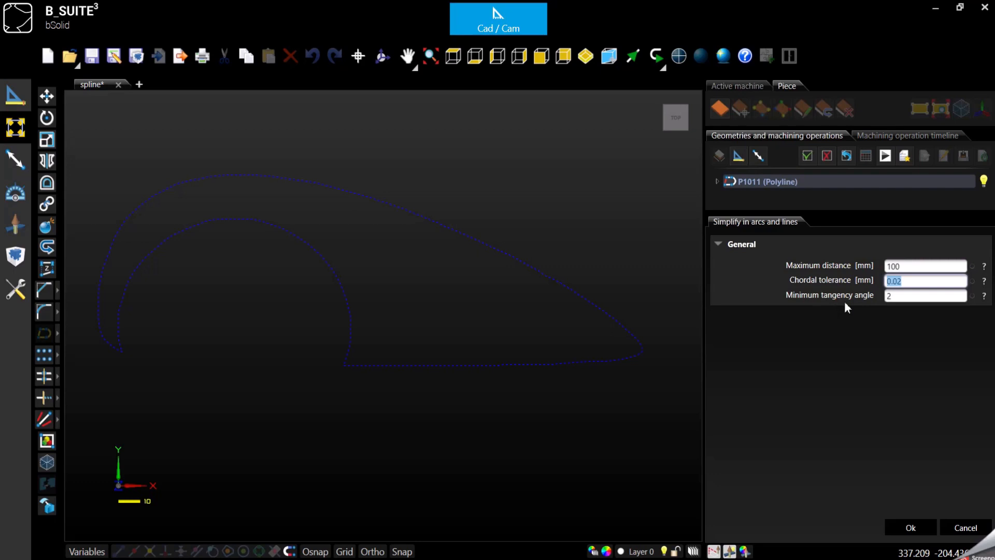
{"action": "mouse_move", "coordinate": [862, 309]}
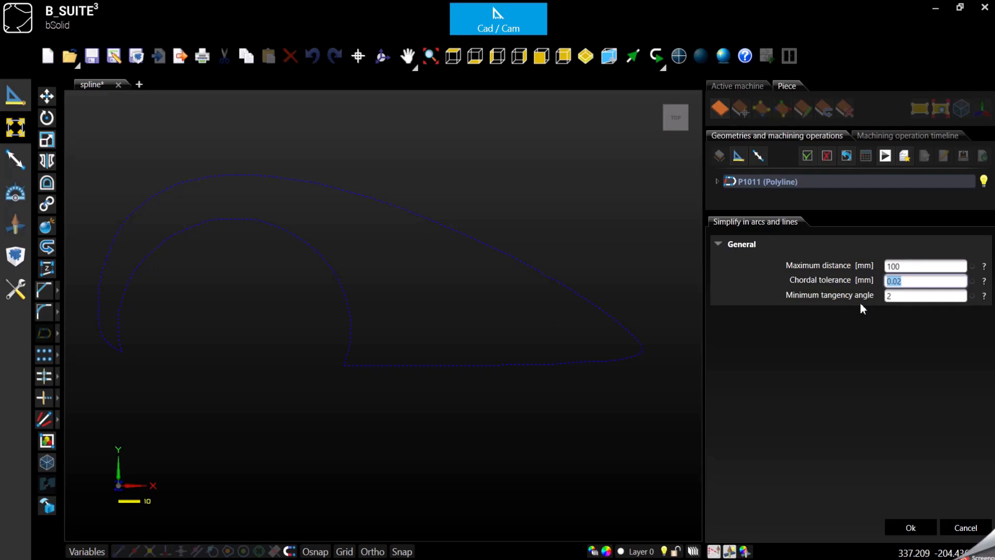
{"action": "left_click", "coordinate": [925, 266]}
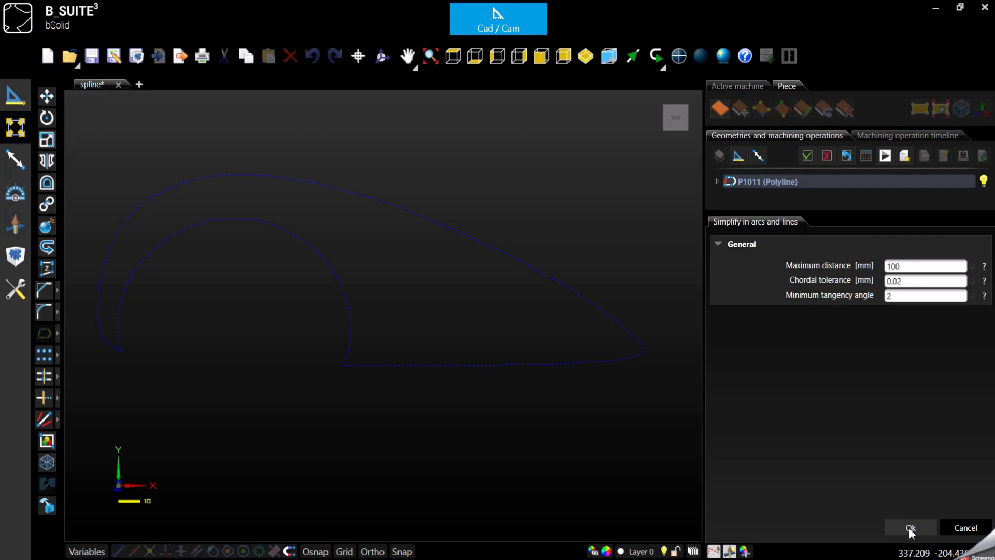
{"action": "left_click", "coordinate": [909, 527]}
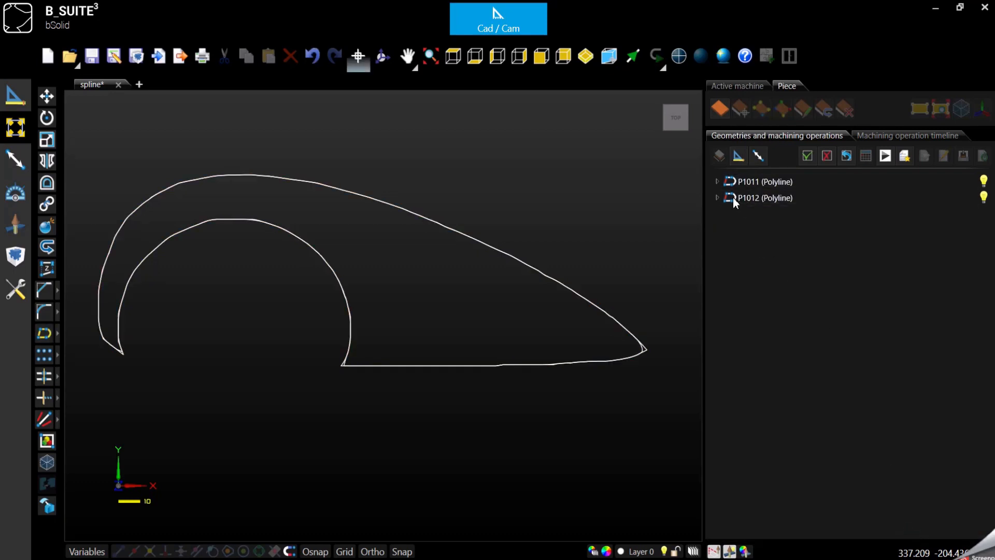
{"action": "left_click", "coordinate": [716, 197]}
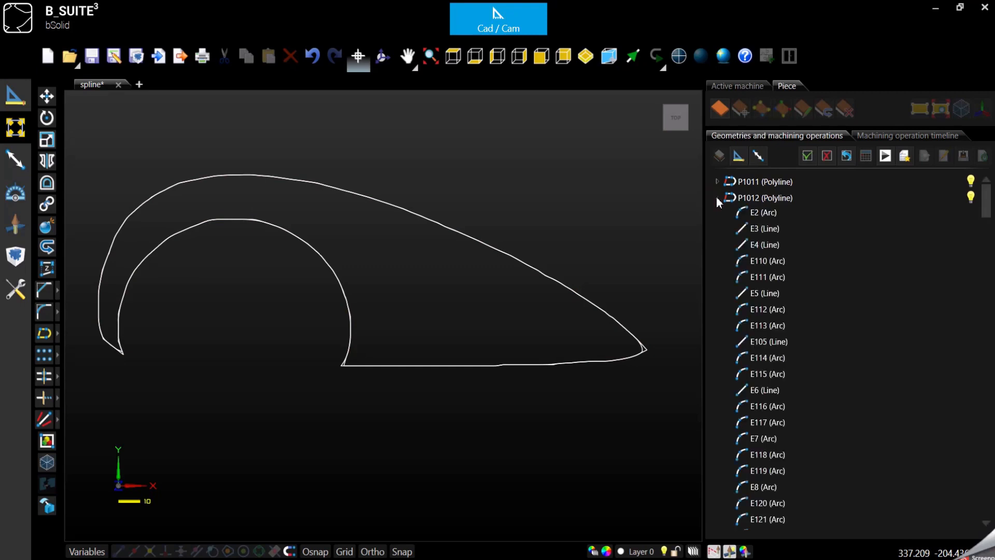
{"action": "left_click", "coordinate": [764, 213]}
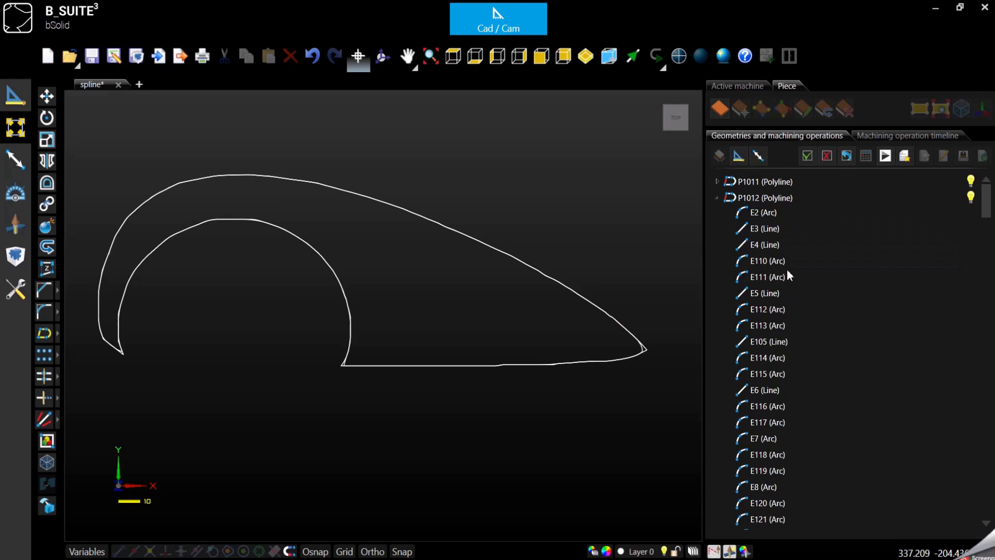
{"action": "left_click", "coordinate": [764, 292]}
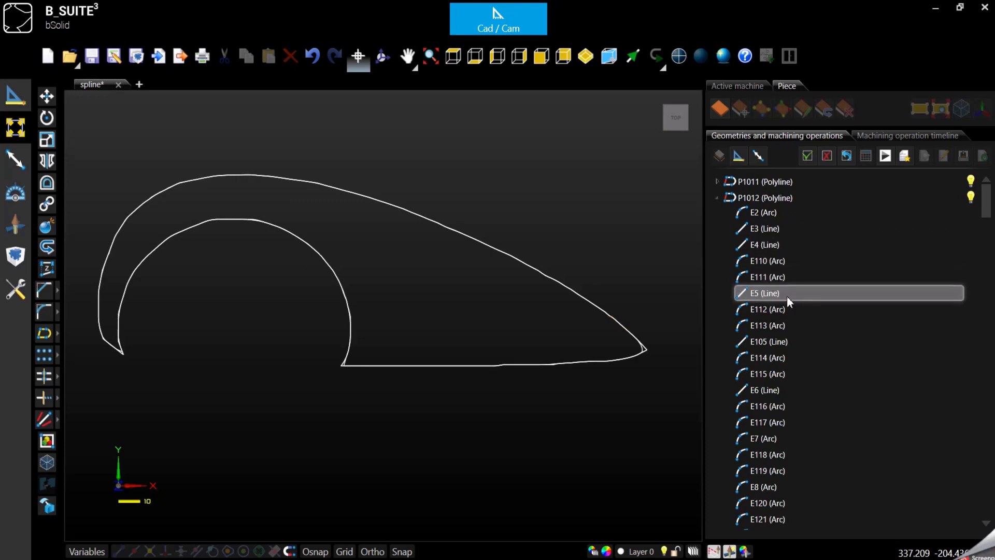
{"action": "left_click", "coordinate": [762, 486]}
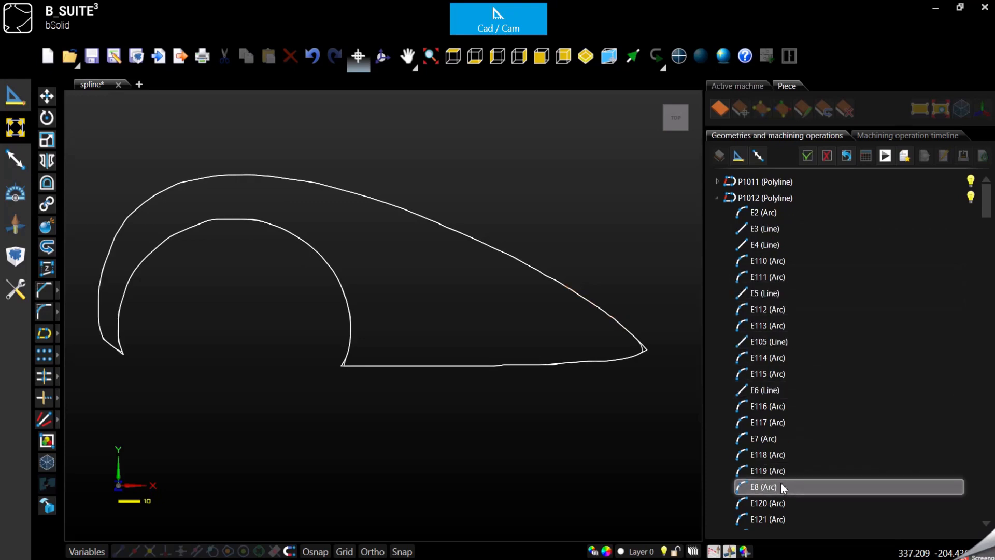
{"action": "scroll", "scroll_direction": "down", "scroll_amount": 3}
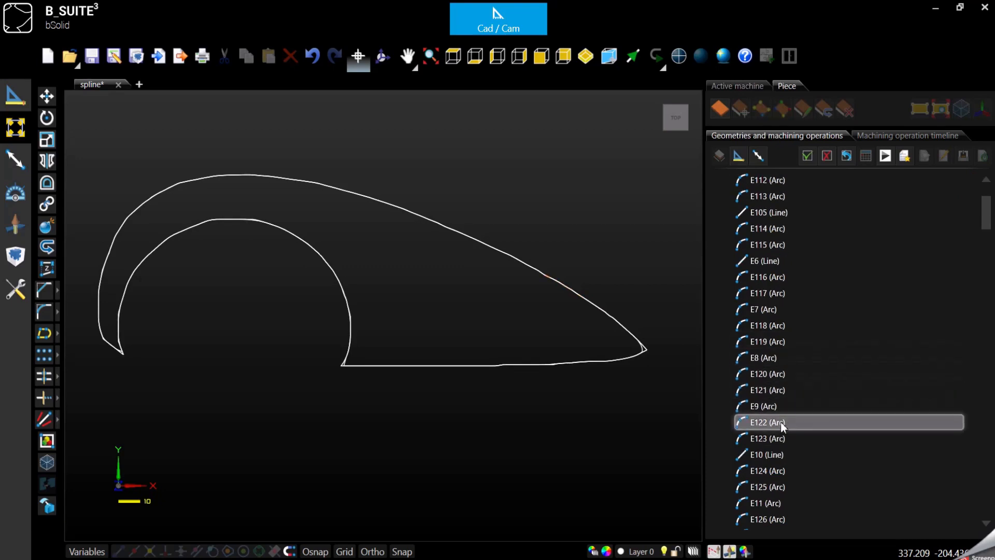
{"action": "scroll", "scroll_direction": "down", "scroll_amount": 3}
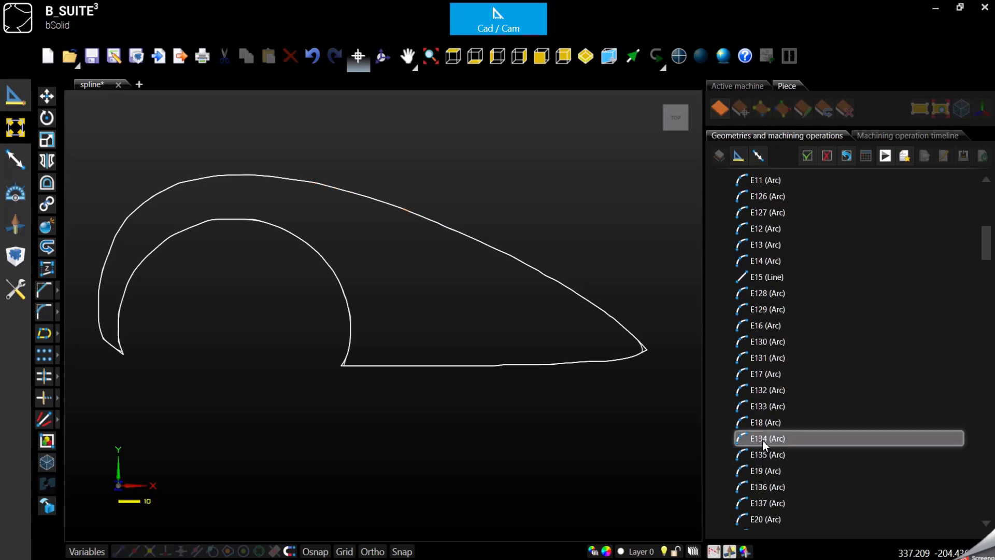
{"action": "scroll", "scroll_direction": "up", "scroll_amount": 3}
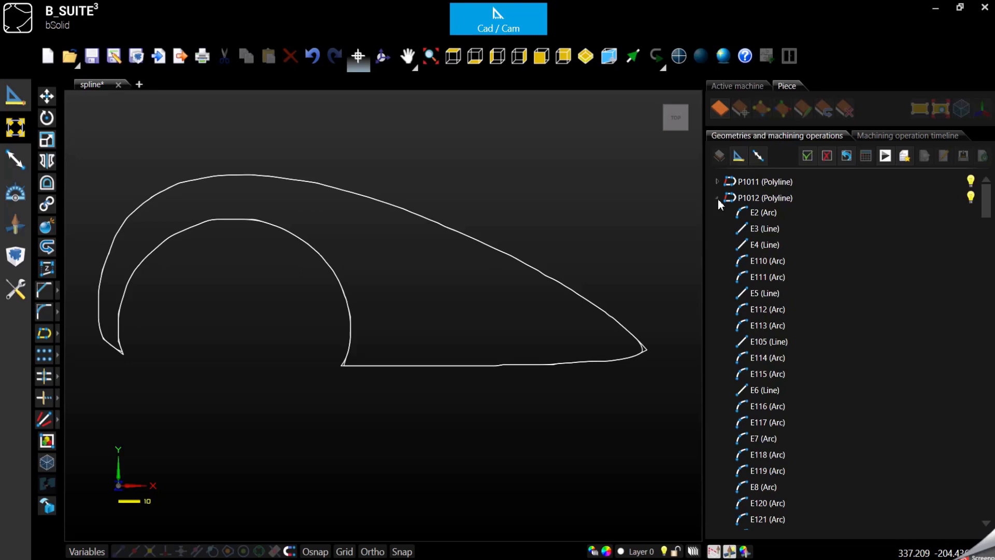
{"action": "left_click", "coordinate": [716, 198]}
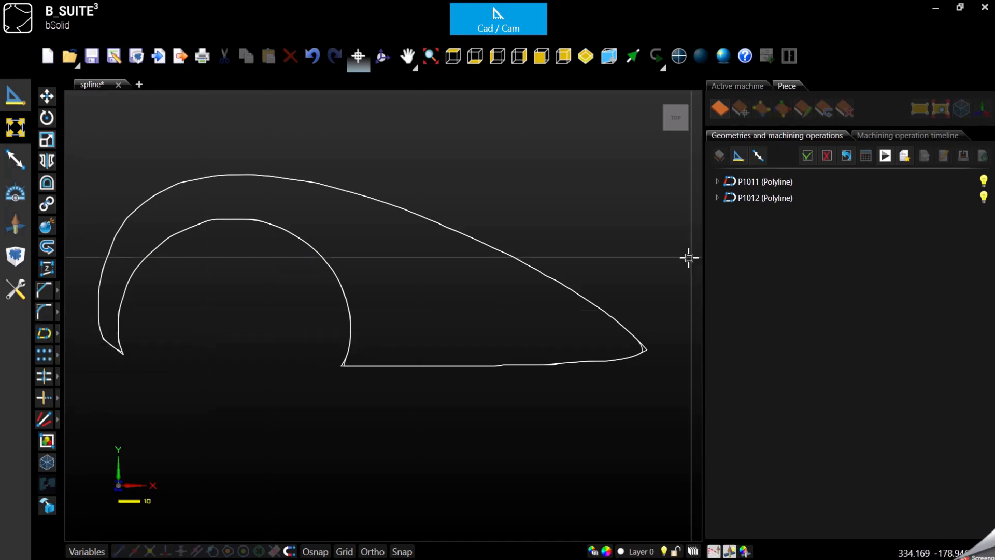
{"action": "mouse_move", "coordinate": [635, 238]}
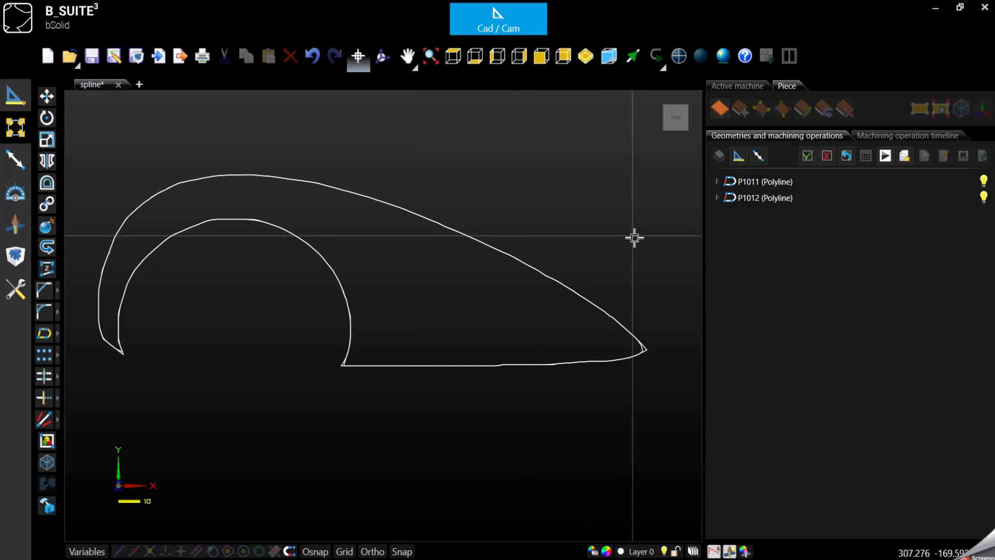
{"action": "left_click", "coordinate": [764, 197]}
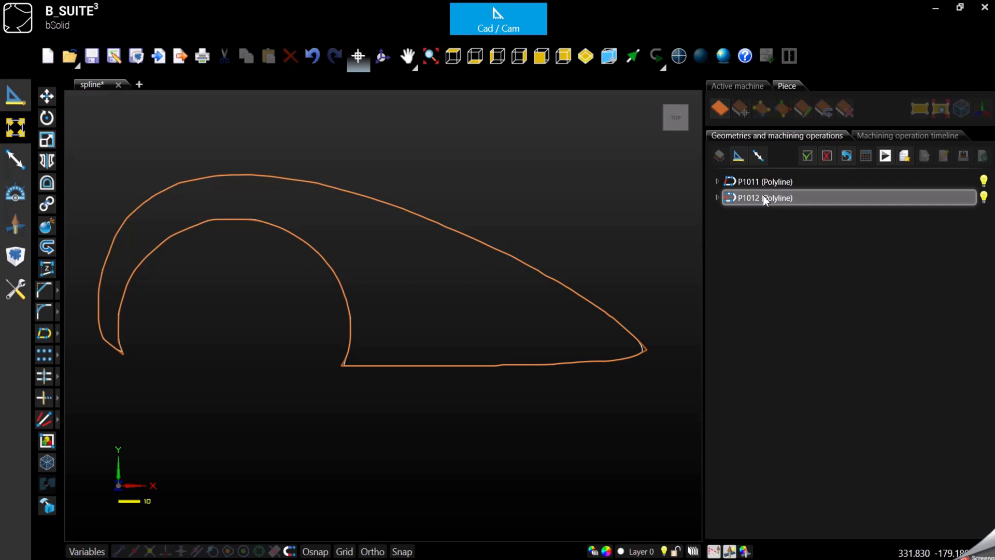
Step: Select P1011 in the tree and switch off P1012's visibility bulb
{"action": "left_click", "coordinate": [761, 182]}
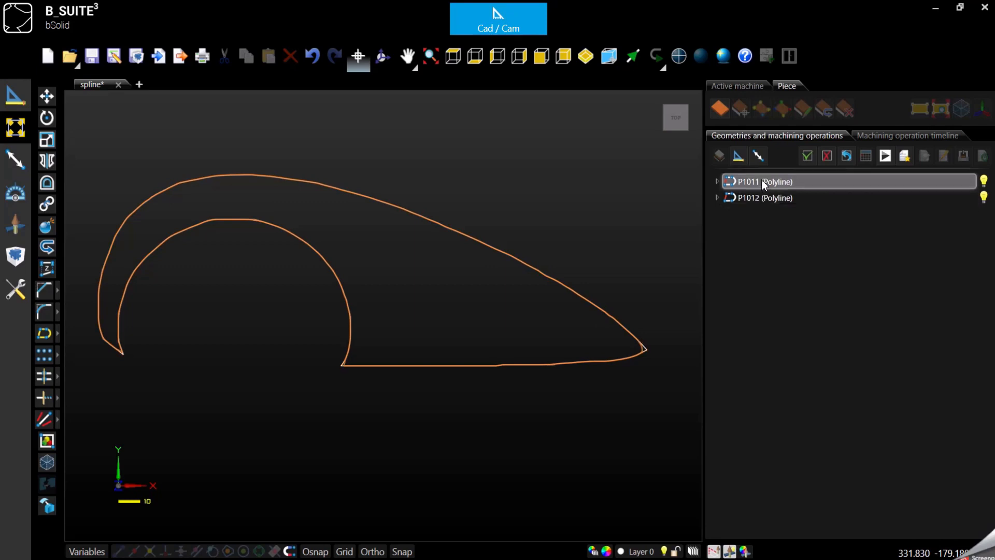
{"action": "left_click", "coordinate": [777, 218]}
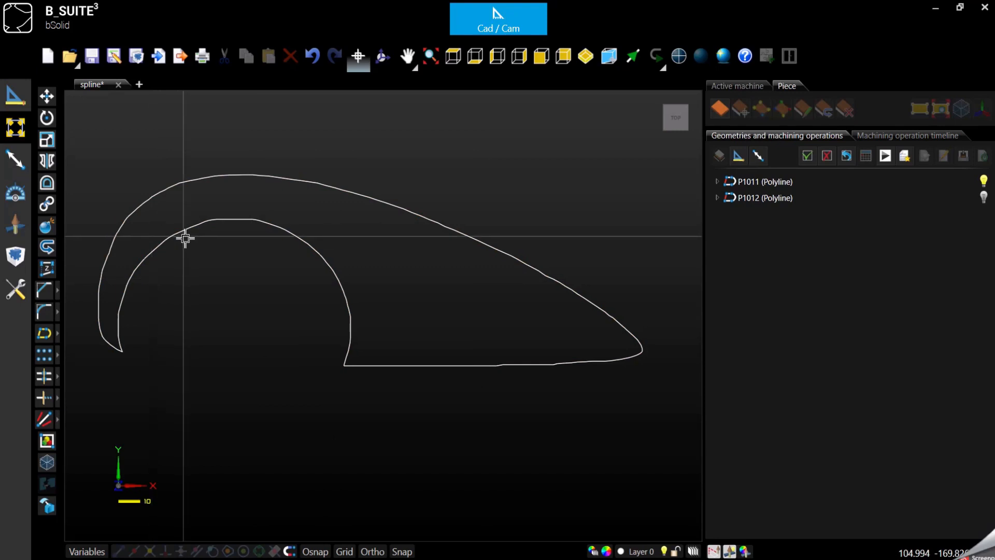
Step: Simplify P1011 into arcs and lines with chordal tolerance 1, producing P1013
{"action": "left_click", "coordinate": [765, 181]}
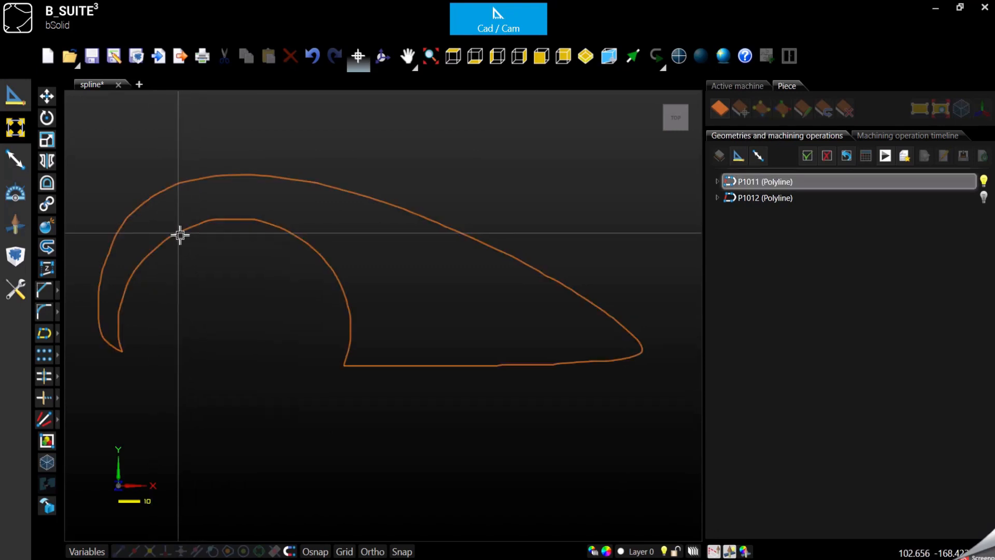
{"action": "mouse_move", "coordinate": [44, 333]}
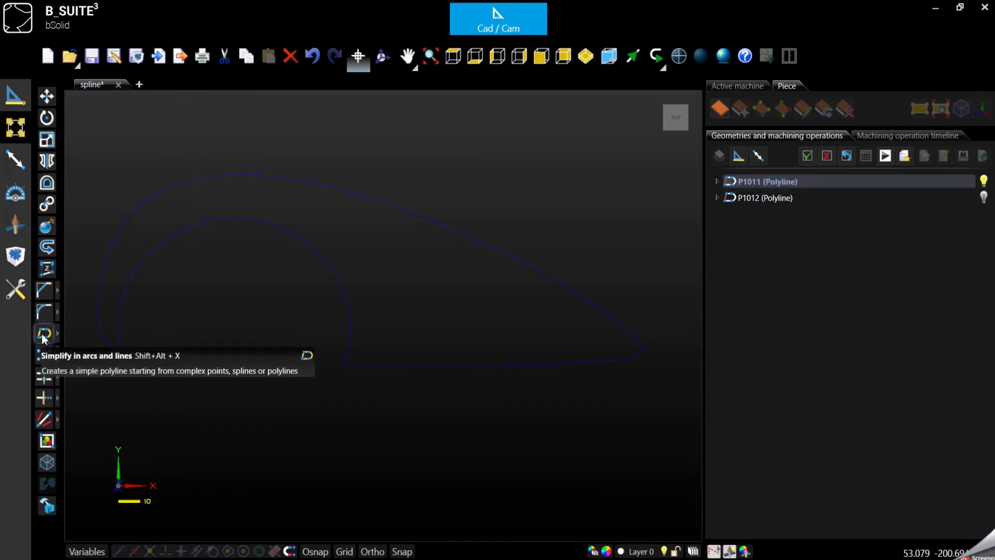
{"action": "left_click", "coordinate": [45, 333]}
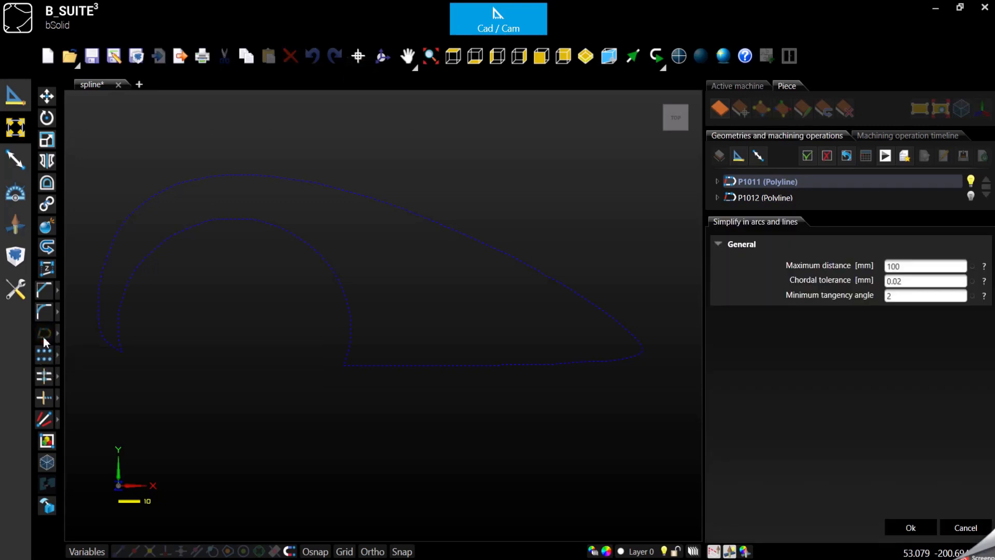
{"action": "mouse_move", "coordinate": [628, 363]}
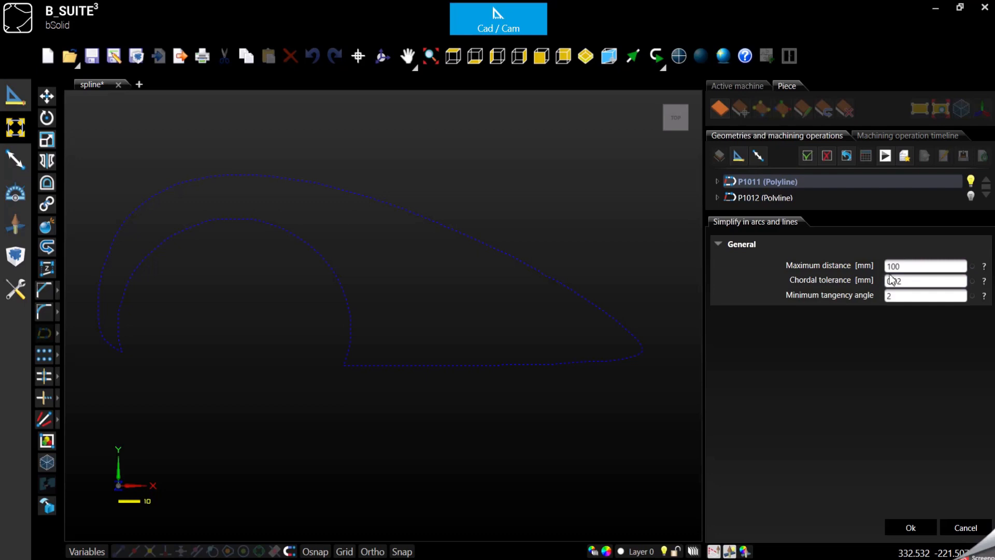
{"action": "type", "text": "0.02"}
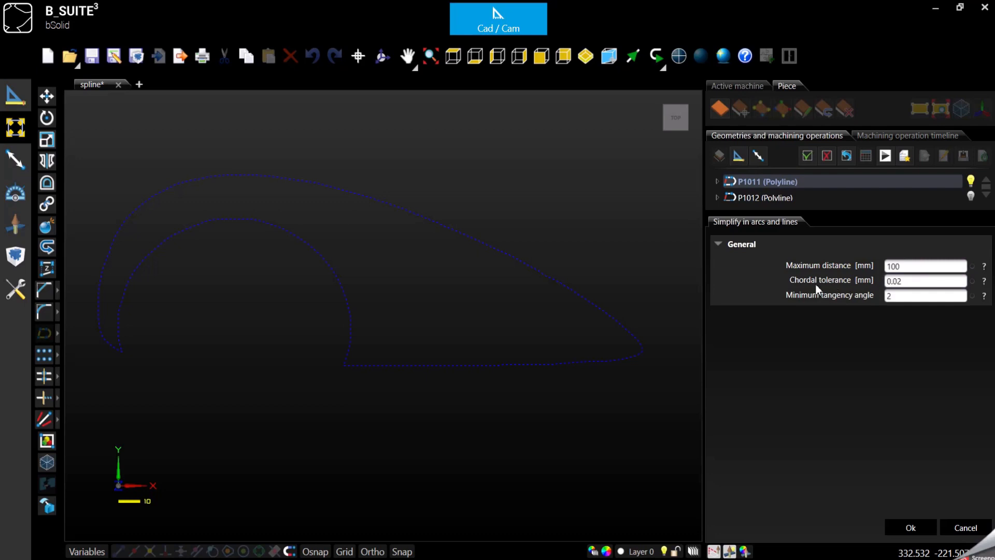
{"action": "mouse_move", "coordinate": [875, 286]}
{"action": "type", "text": "1"}
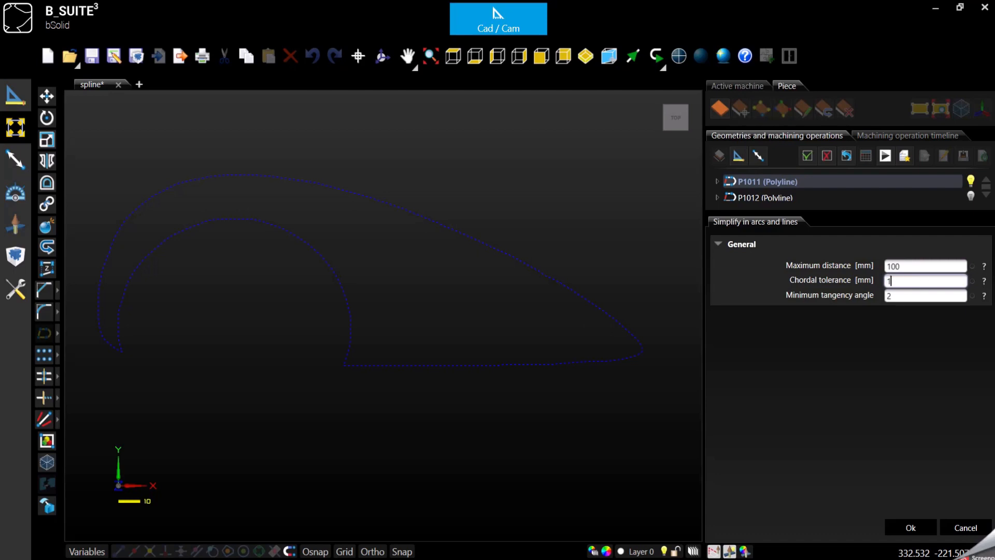
{"action": "mouse_move", "coordinate": [920, 356]}
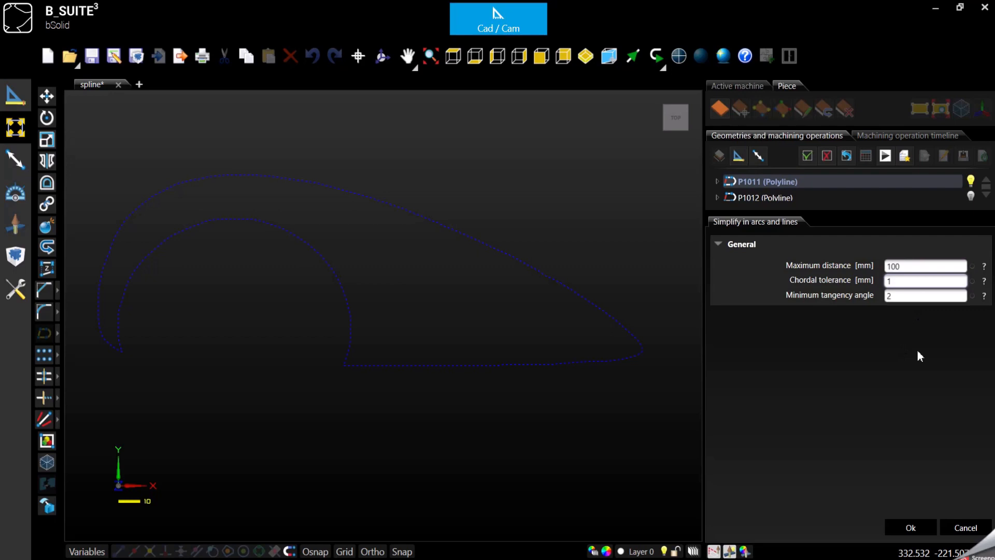
{"action": "left_click", "coordinate": [909, 528]}
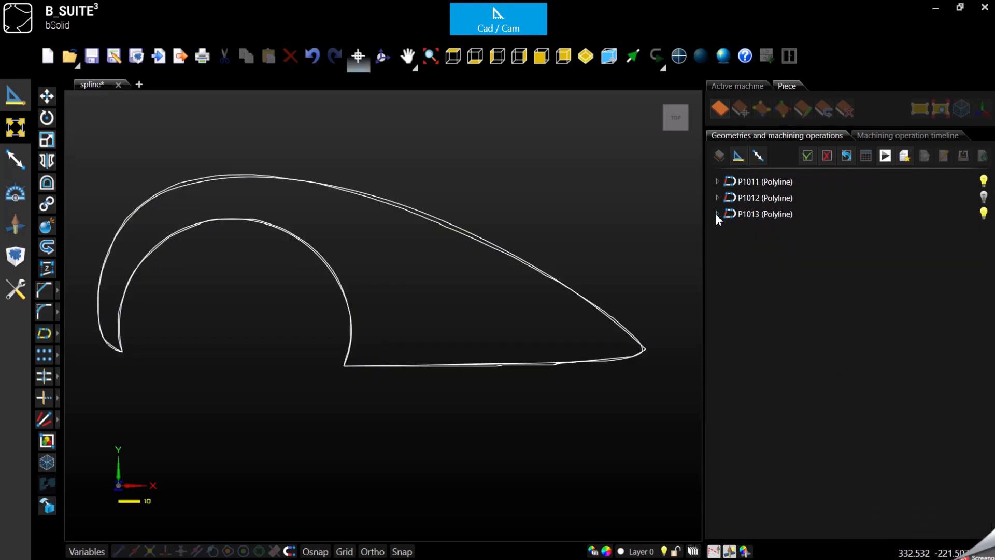
Step: Expand P1013 to inspect arc E1 and line E10, then collapse and reselect it
{"action": "left_click", "coordinate": [715, 215]}
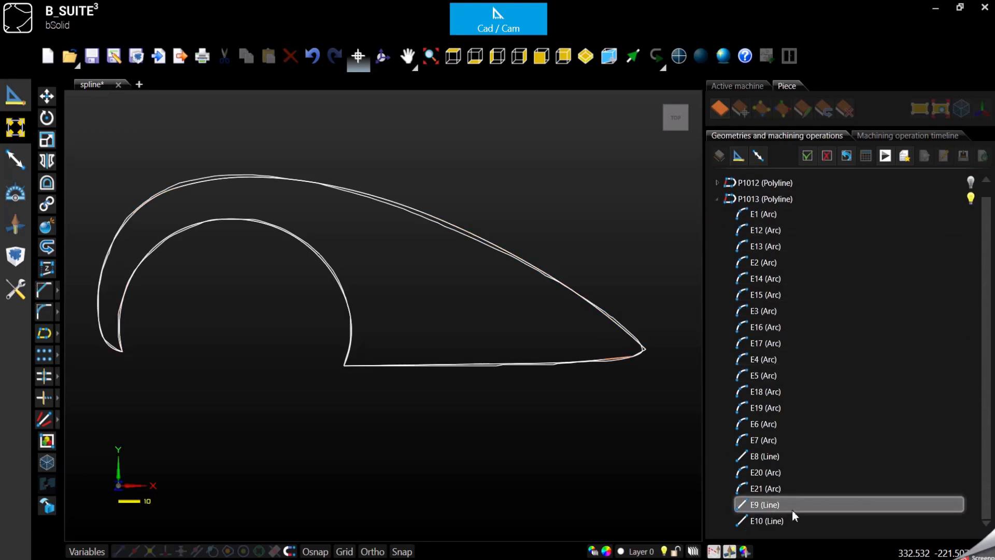
{"action": "left_click", "coordinate": [763, 214]}
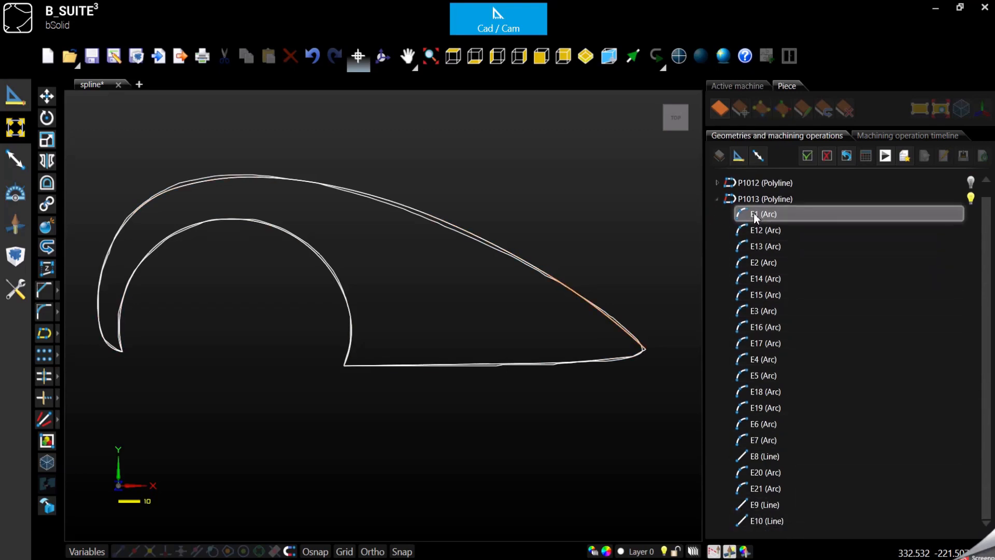
{"action": "left_click", "coordinate": [764, 520]}
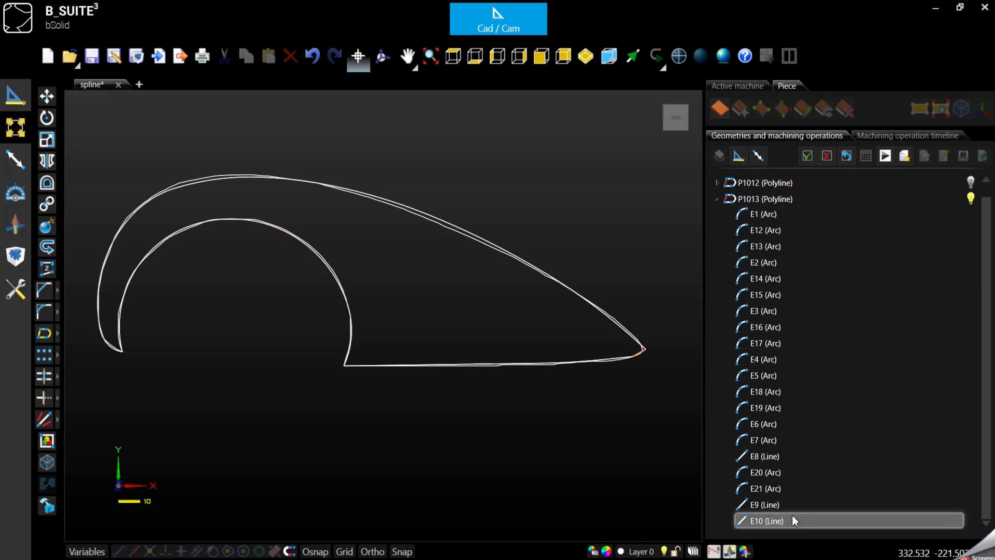
{"action": "left_click", "coordinate": [716, 214]}
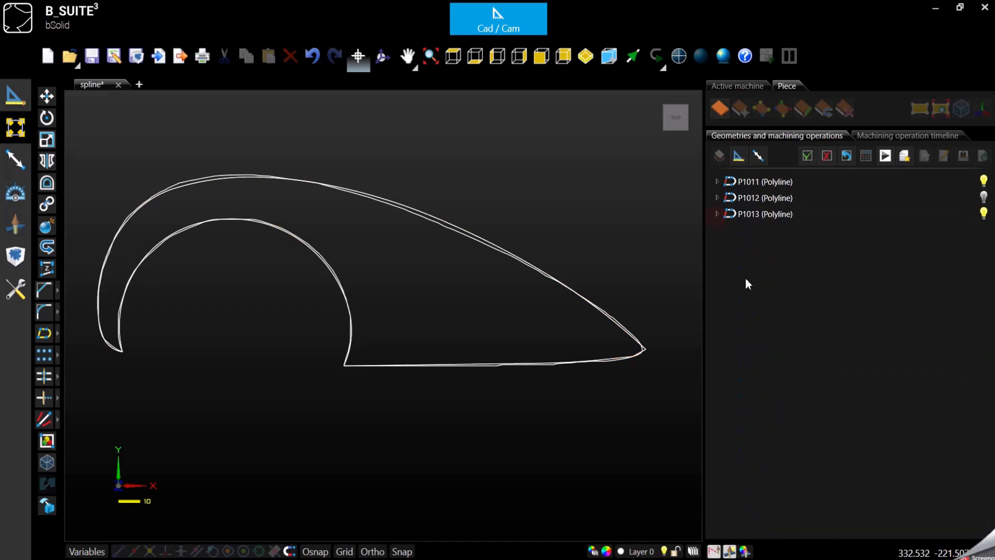
{"action": "left_click", "coordinate": [764, 214]}
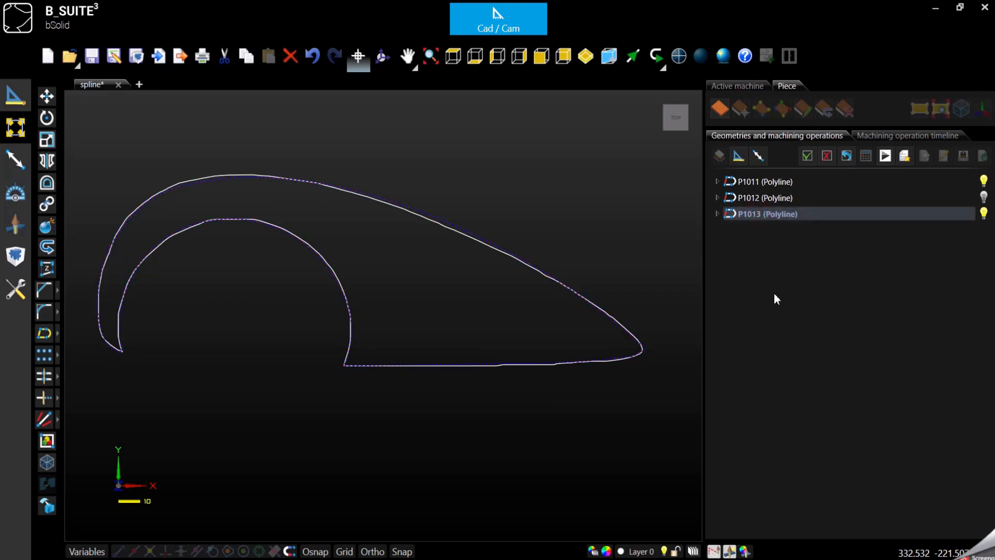
{"action": "mouse_move", "coordinate": [95, 240]}
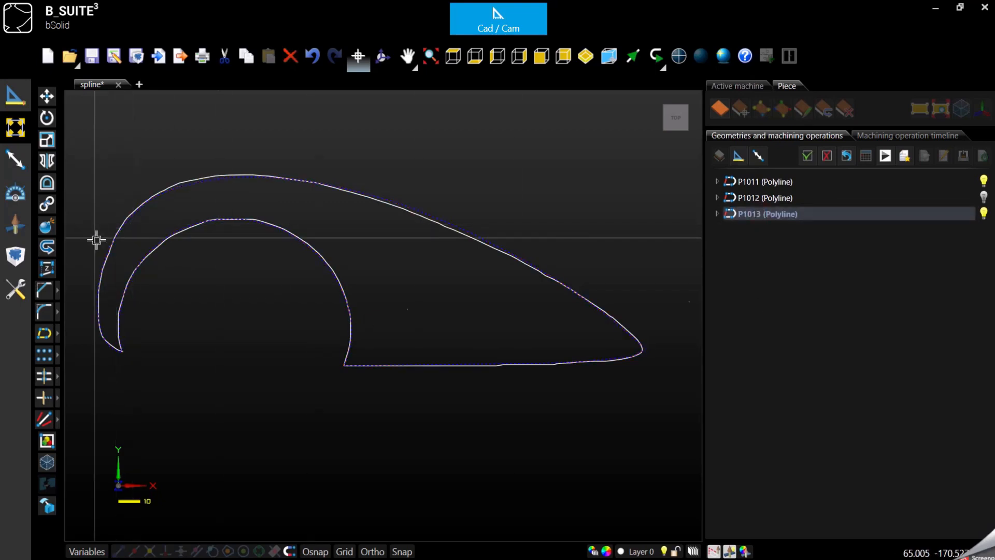
Step: Zoom in and back out to compare the simplified outline with the original
{"action": "scroll", "scroll_direction": "up", "scroll_amount": 3}
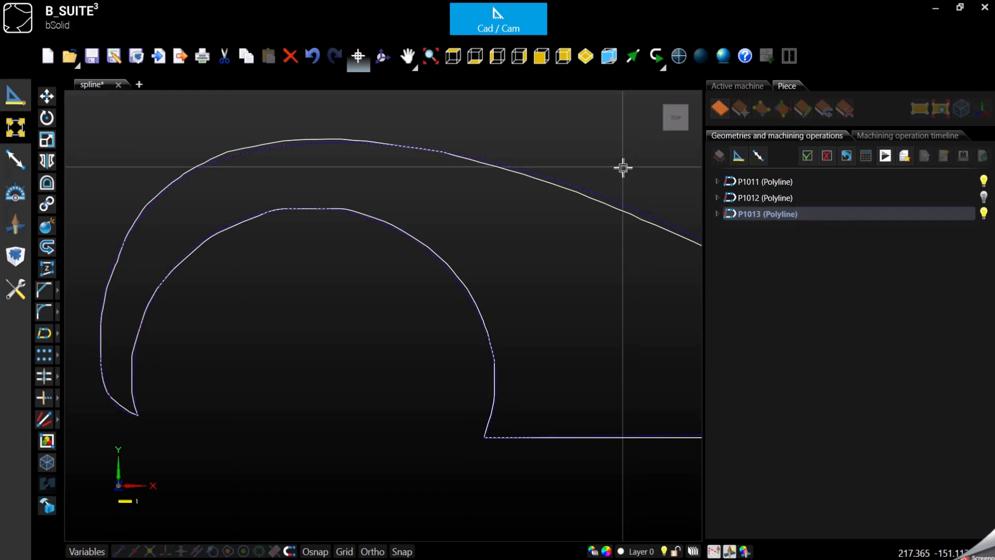
{"action": "mouse_move", "coordinate": [491, 225]}
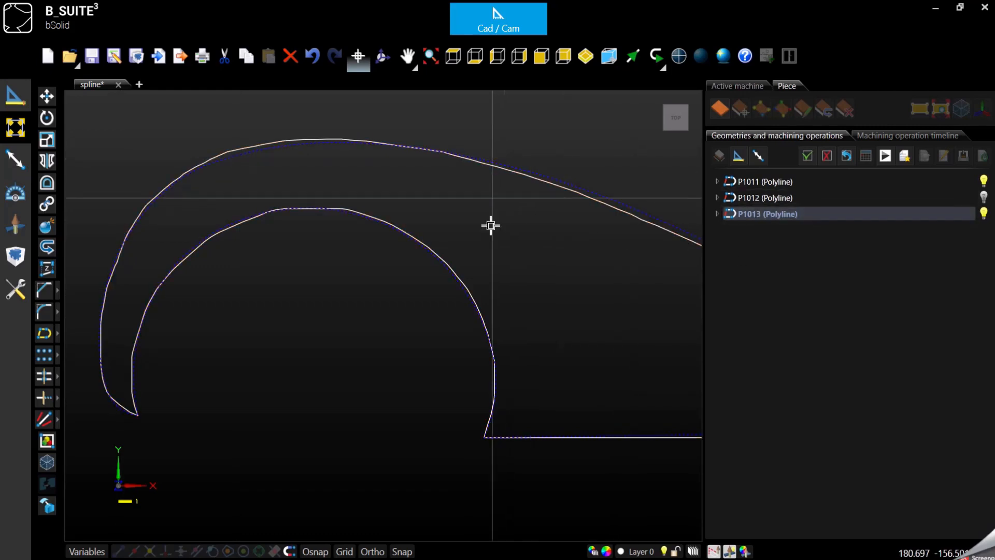
{"action": "scroll", "scroll_direction": "down", "scroll_amount": 3}
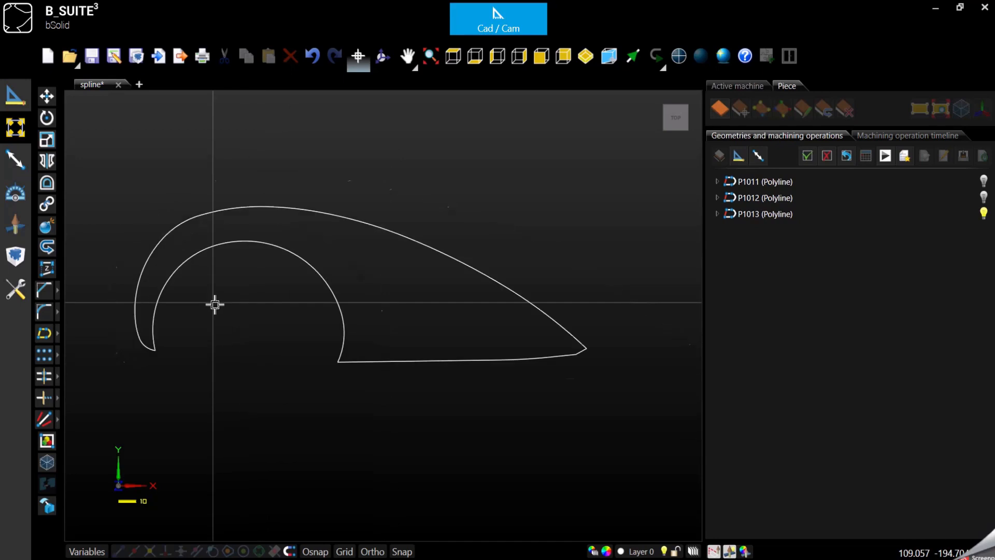
{"action": "mouse_move", "coordinate": [242, 374]}
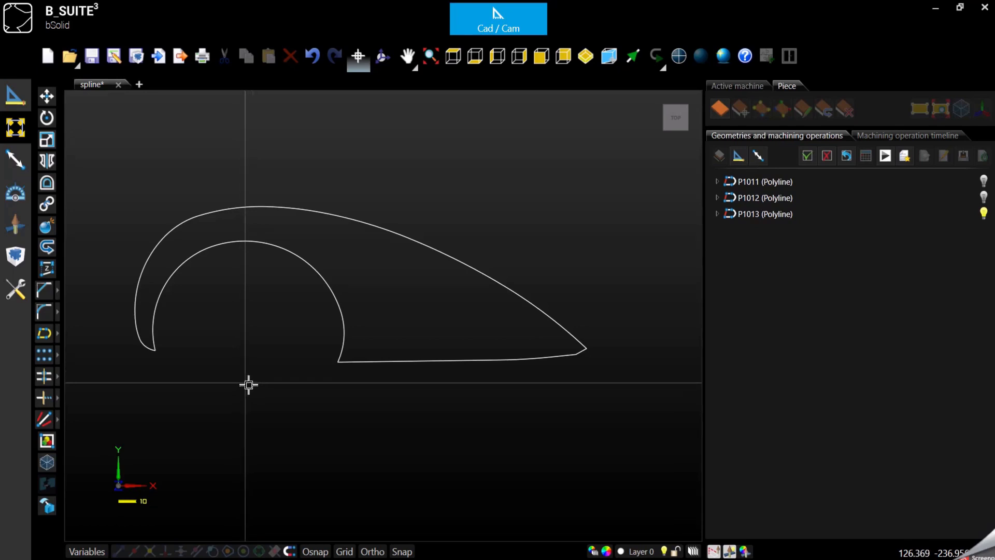
{"action": "mouse_move", "coordinate": [230, 292]}
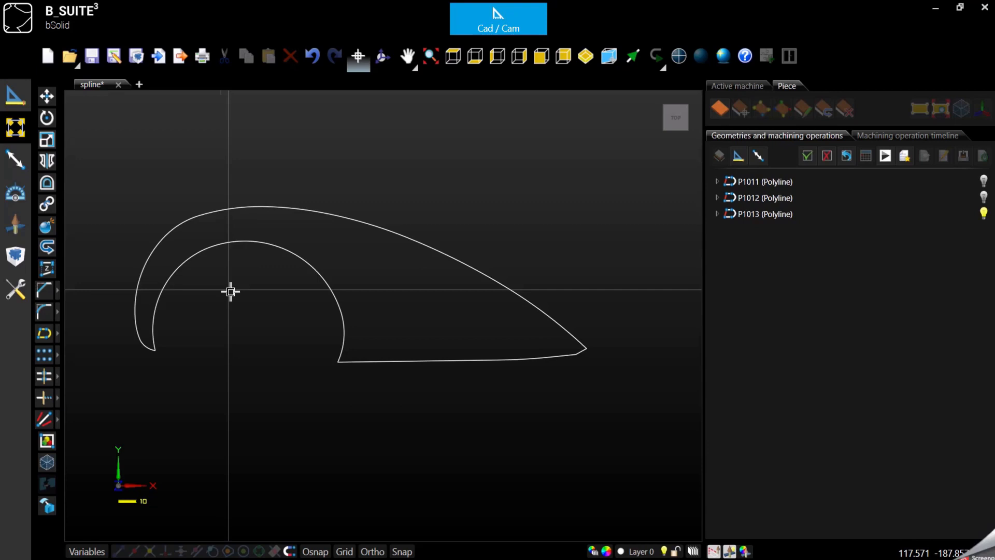
{"action": "mouse_move", "coordinate": [311, 246]}
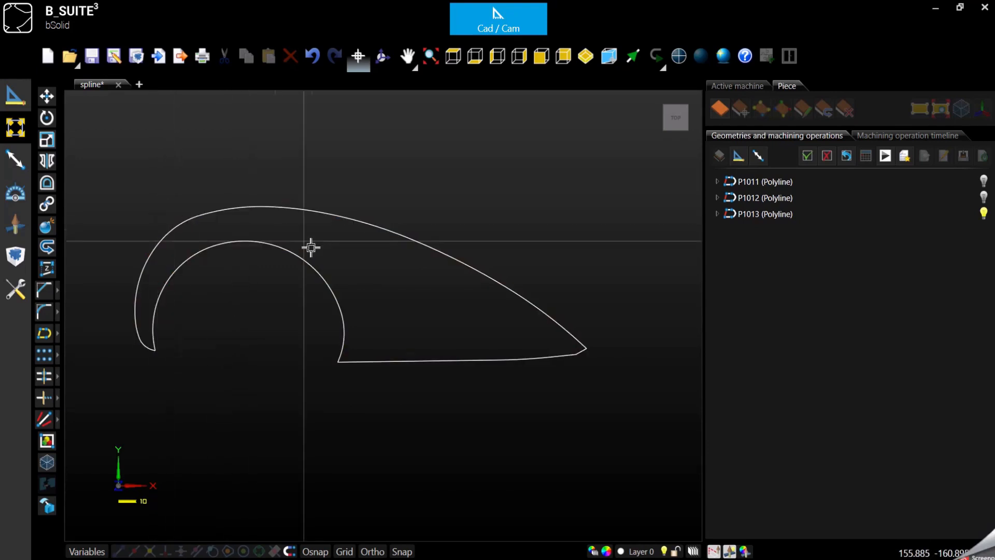
{"action": "mouse_move", "coordinate": [287, 368]}
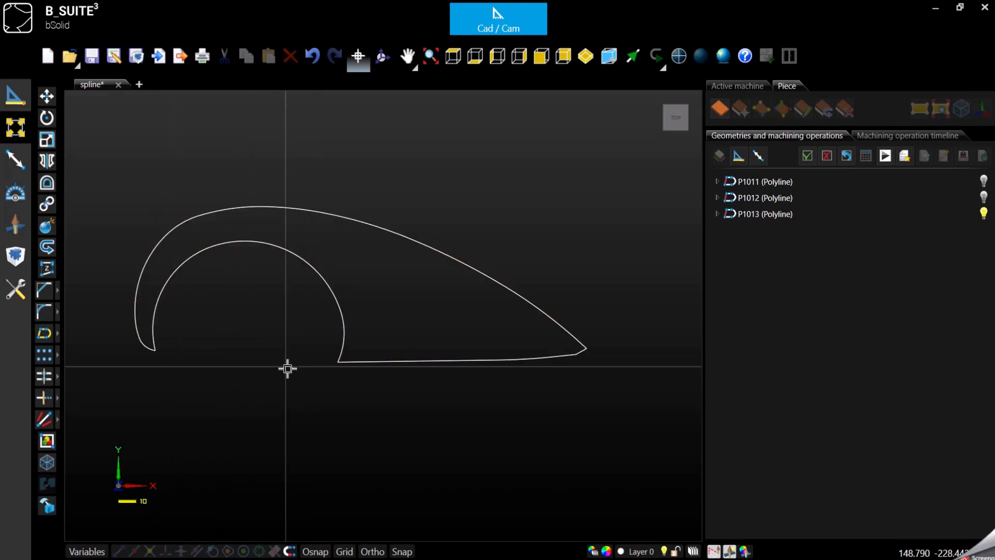
{"action": "mouse_move", "coordinate": [309, 366]}
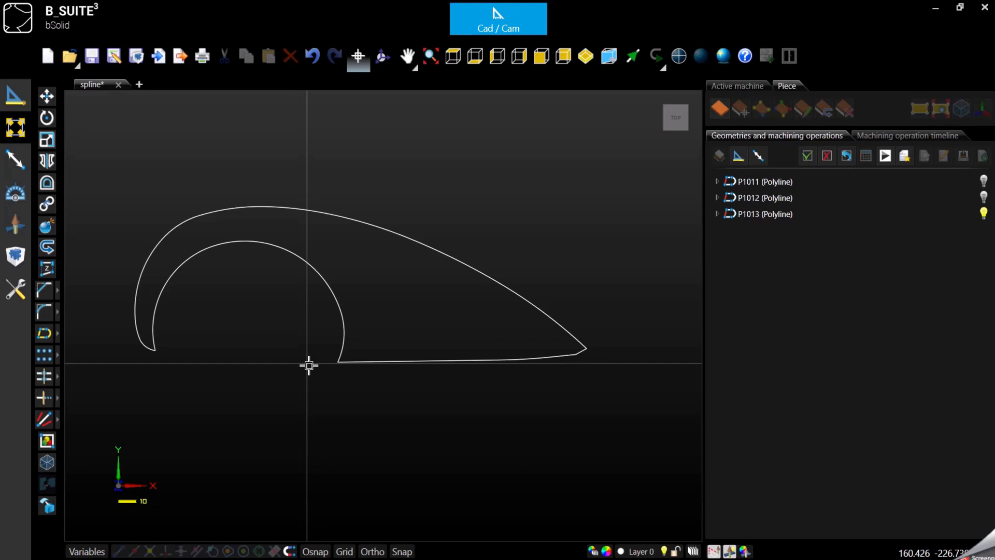
{"action": "mouse_move", "coordinate": [583, 370]}
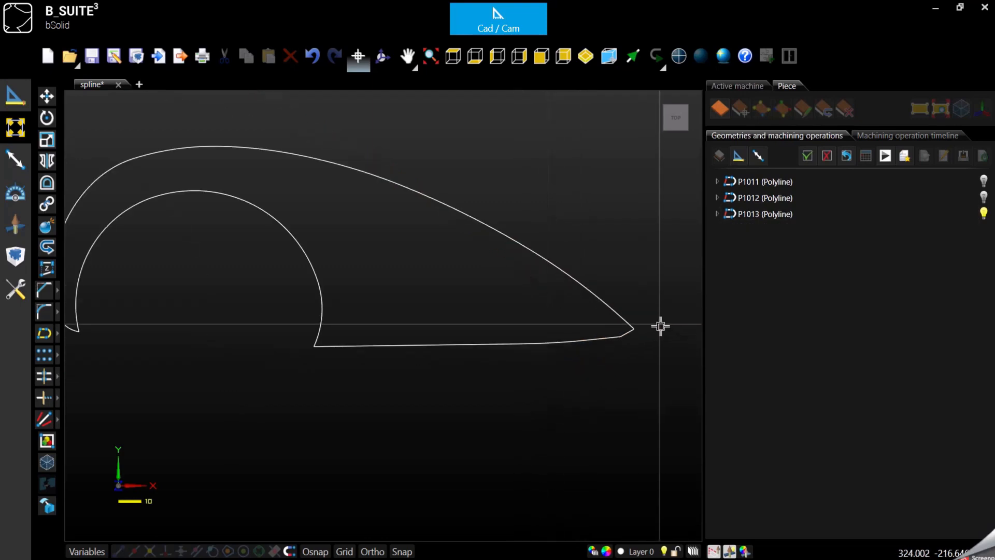
Step: Zoom in to inspect the P1013 outline closely
{"action": "scroll", "scroll_direction": "up", "scroll_amount": 3}
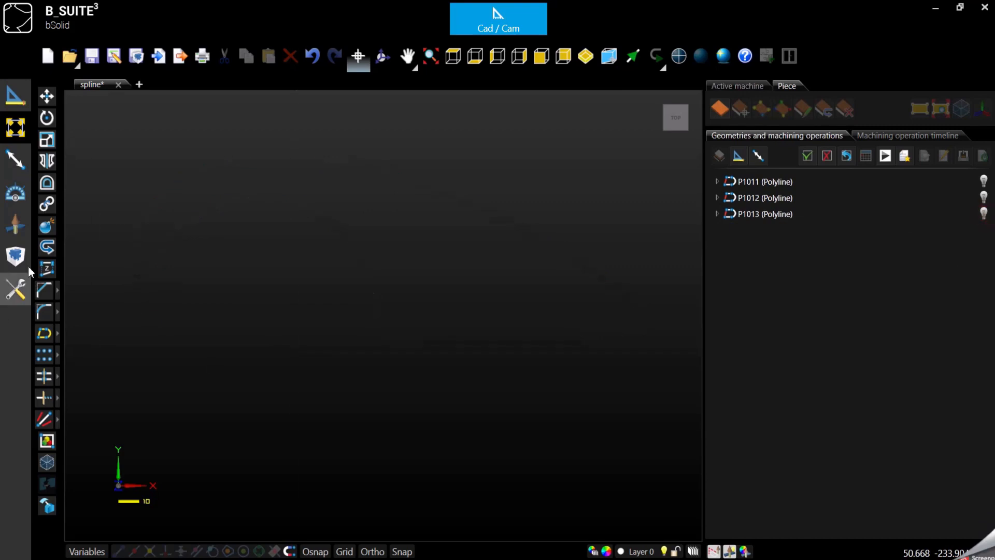
{"action": "mouse_move", "coordinate": [984, 181]}
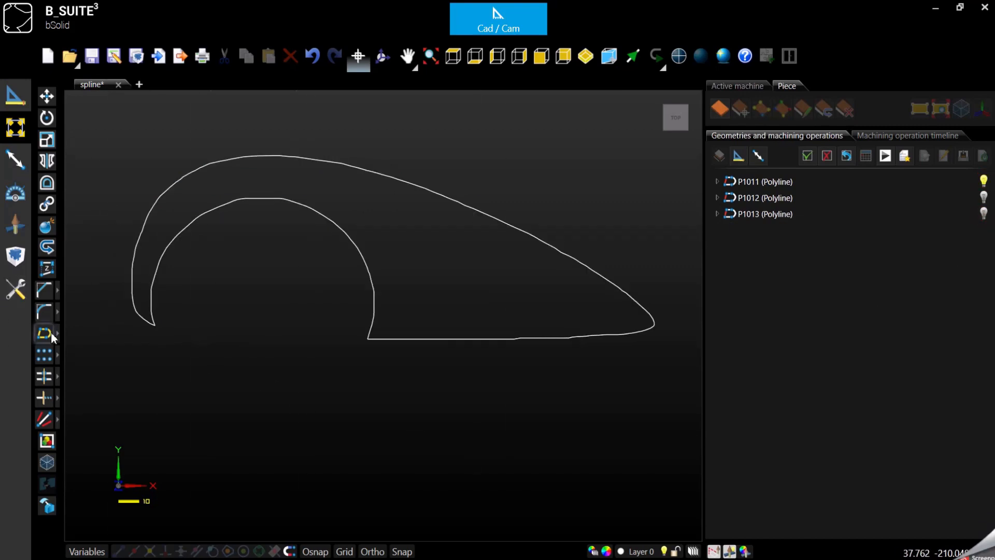
Step: Reopen Simplify in arcs and lines for P1011, review tolerance 1, and cancel
{"action": "left_click", "coordinate": [44, 334]}
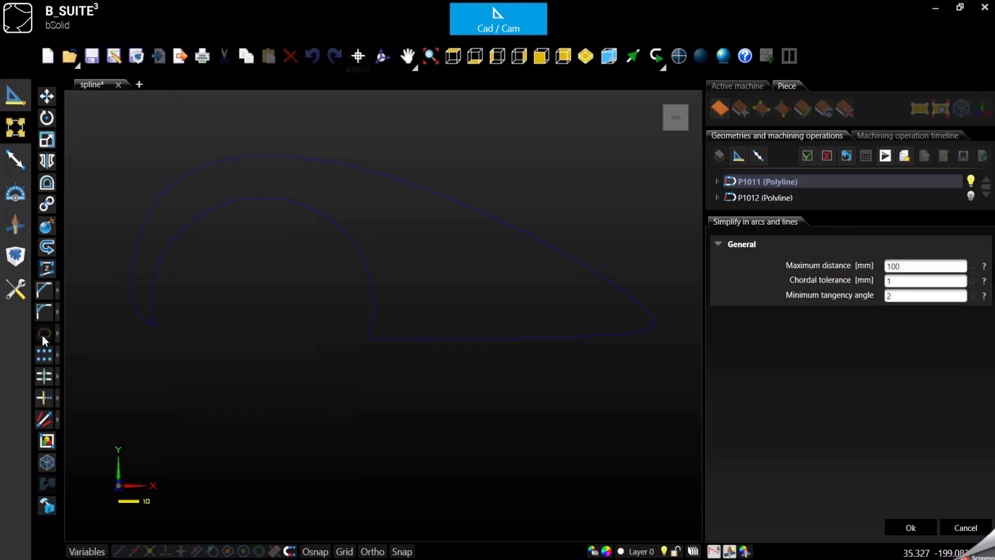
{"action": "mouse_move", "coordinate": [873, 277]}
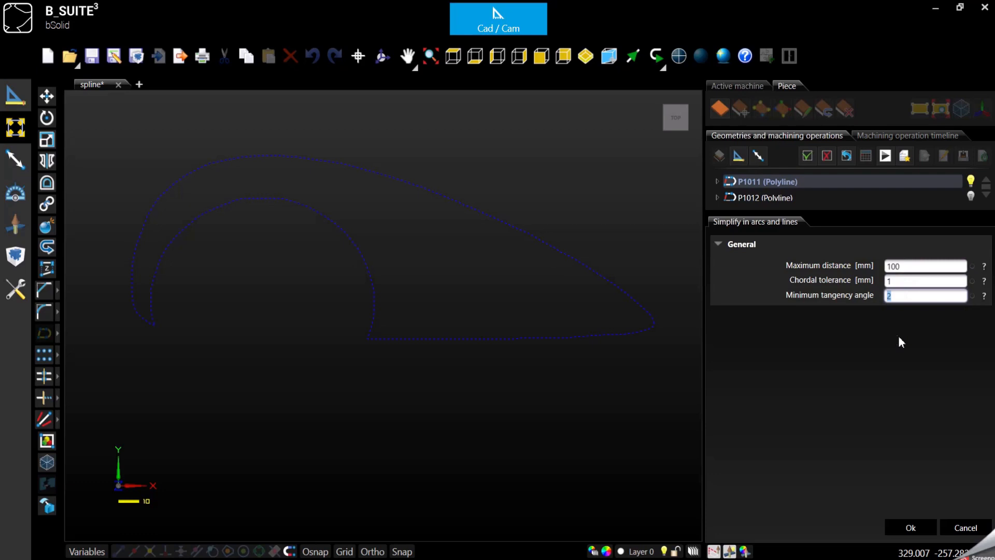
{"action": "mouse_move", "coordinate": [952, 515]}
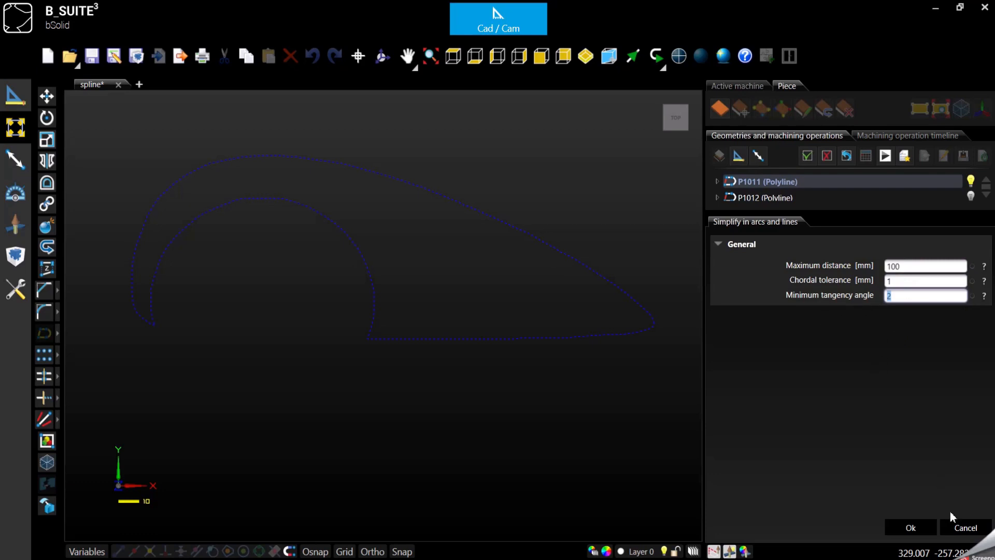
{"action": "left_click", "coordinate": [911, 528]}
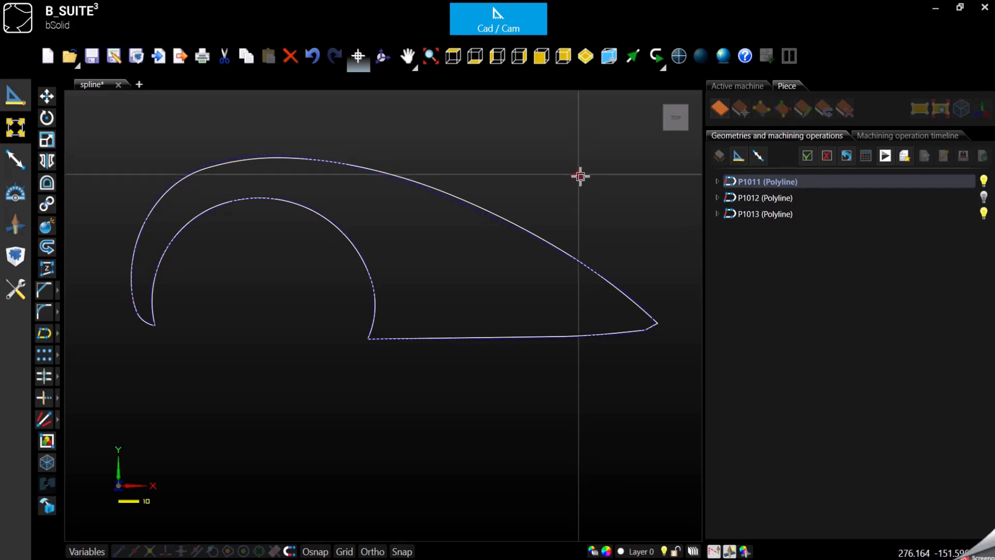
Step: Select P1013 and fillet its tip corner with a 2 mm radius
{"action": "left_click", "coordinate": [763, 198]}
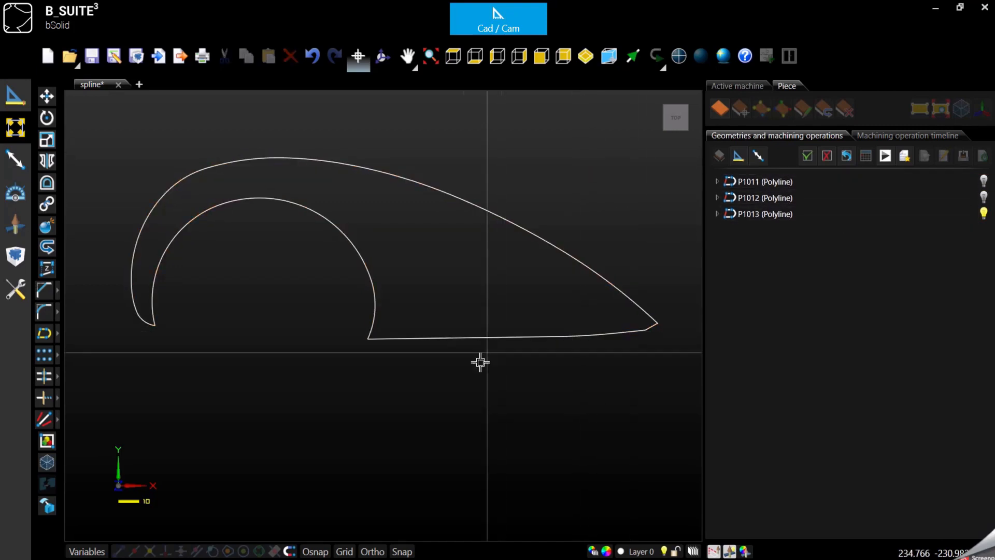
{"action": "left_click", "coordinate": [764, 214]}
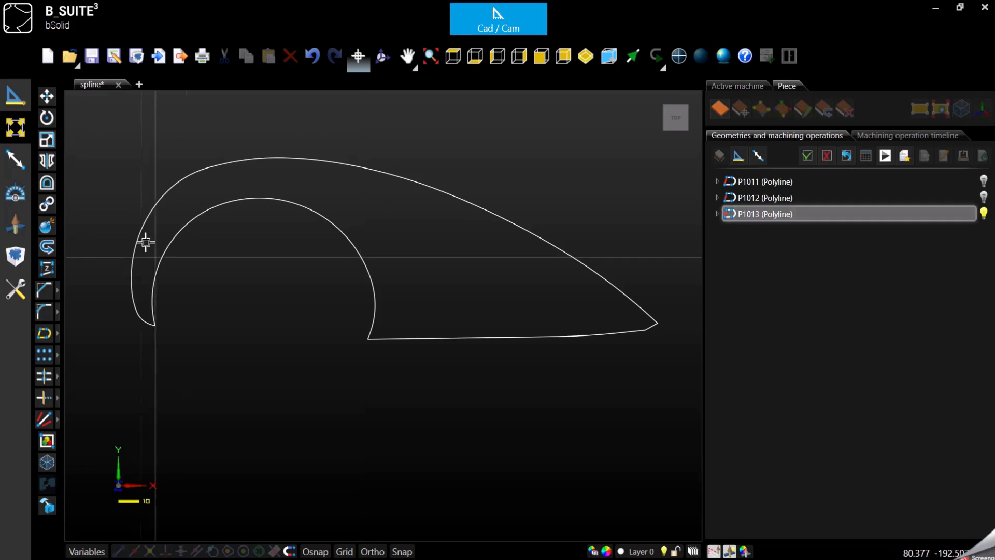
{"action": "mouse_move", "coordinate": [46, 291]}
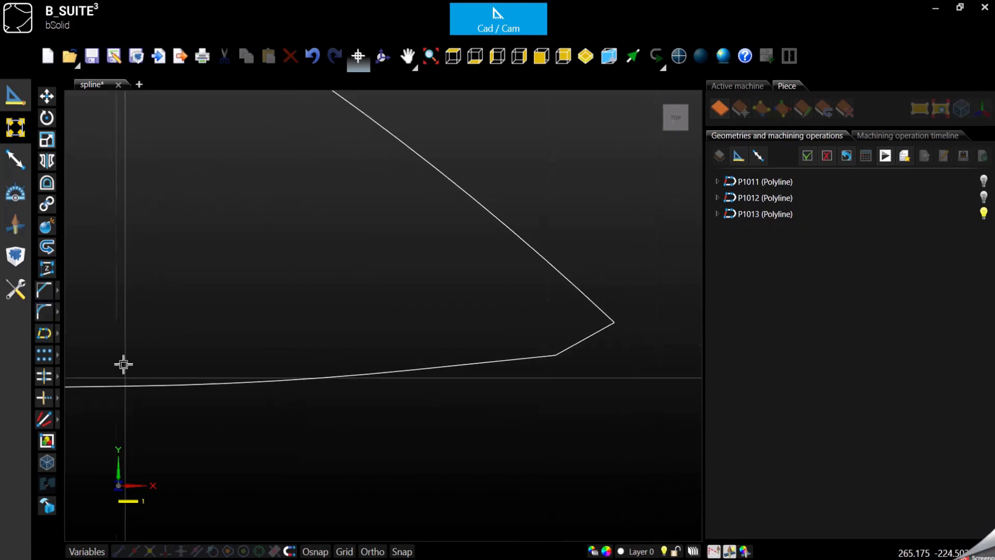
{"action": "left_click", "coordinate": [43, 311]}
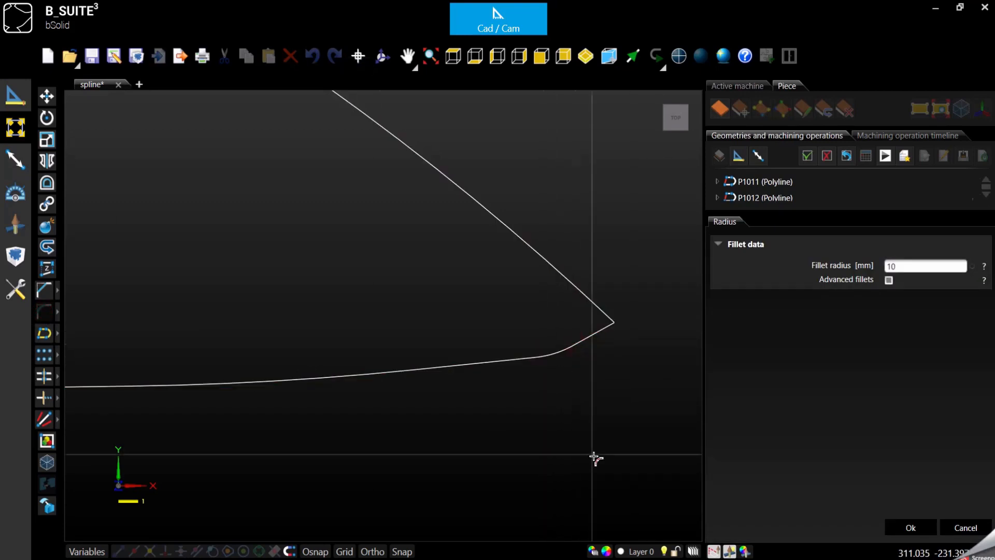
{"action": "left_click", "coordinate": [590, 304]}
{"action": "type", "text": "2"}
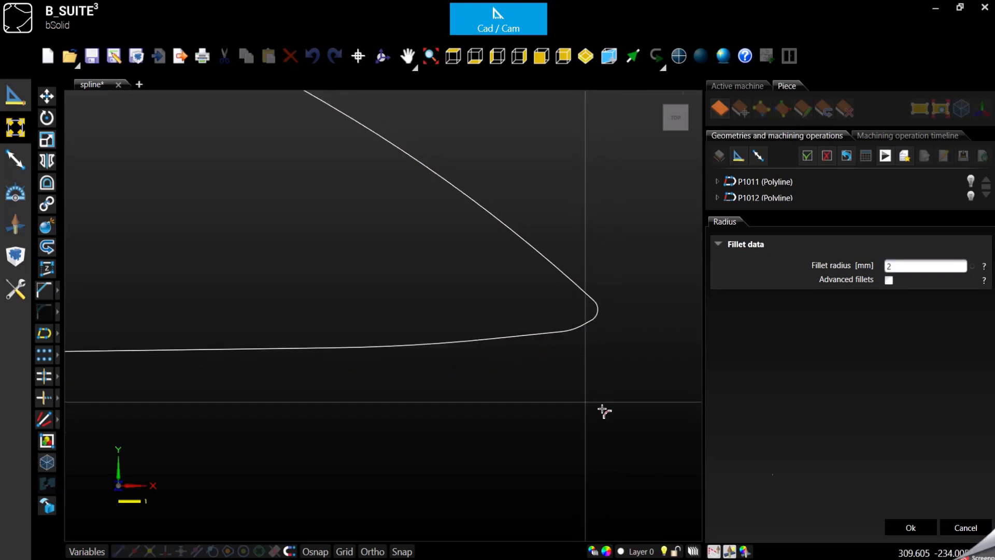
{"action": "left_click", "coordinate": [910, 528]}
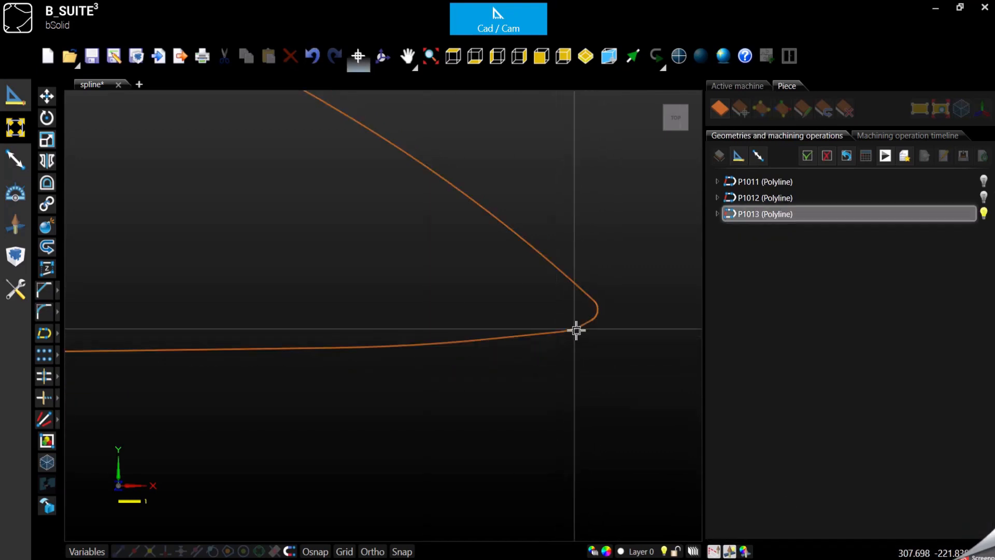
{"action": "double_click", "coordinate": [763, 214]}
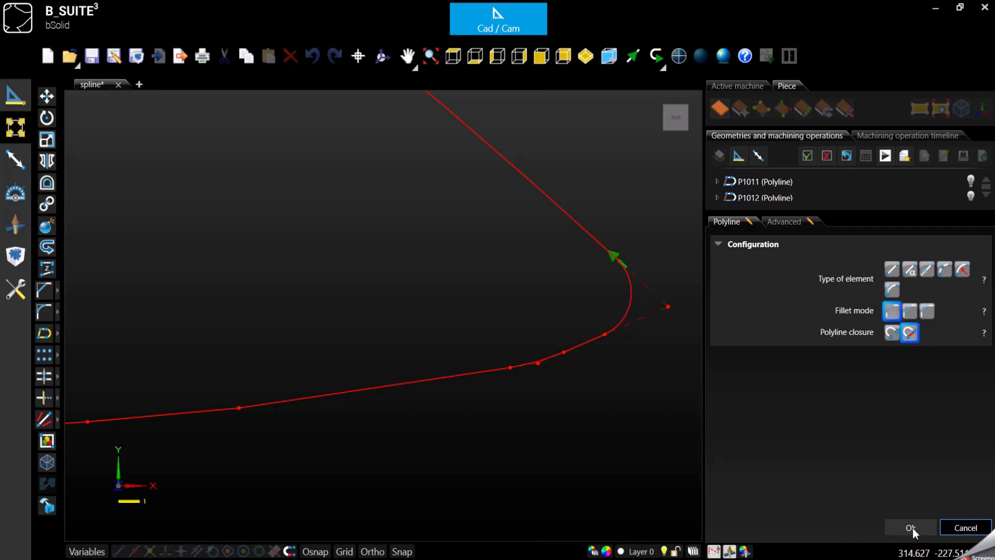
{"action": "left_click", "coordinate": [911, 527]}
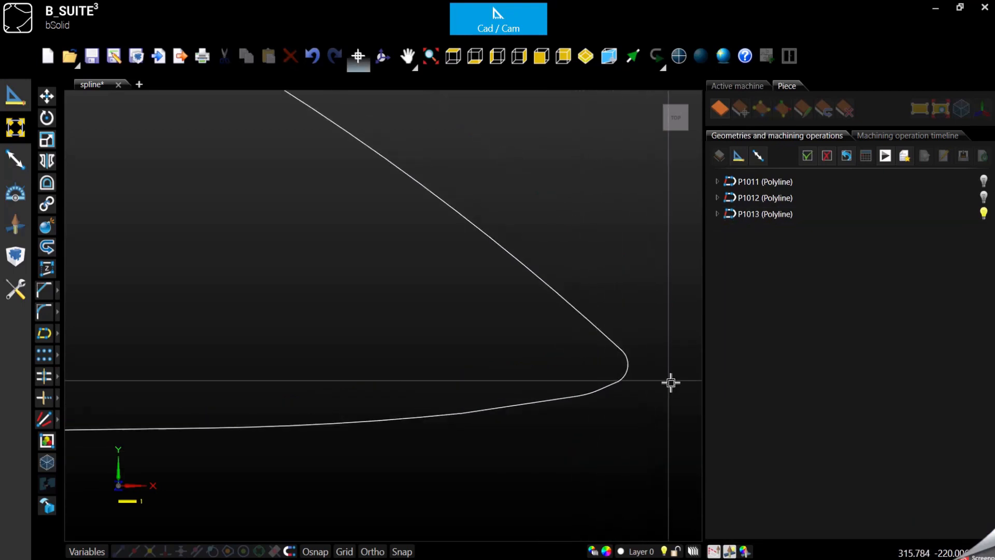
{"action": "scroll", "scroll_direction": "down", "scroll_amount": 3}
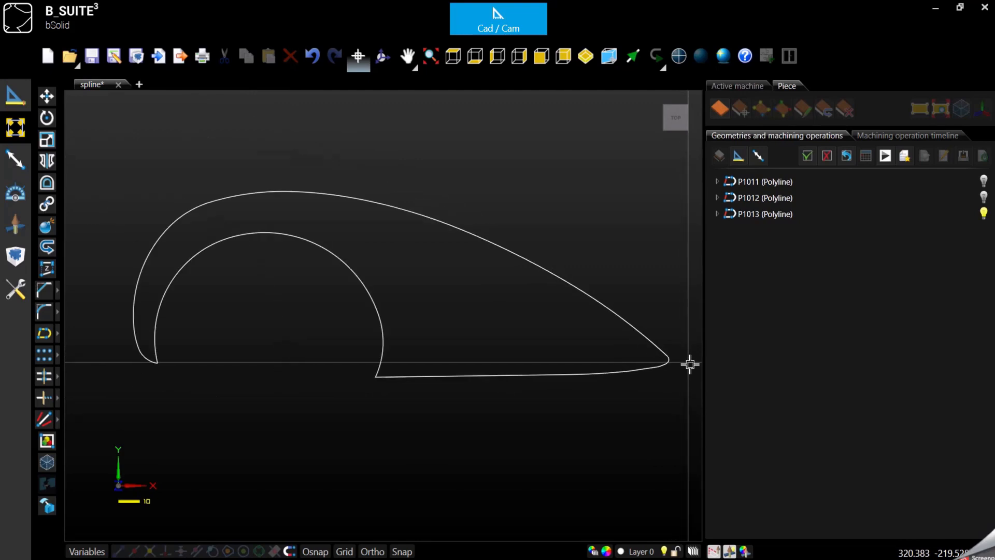
{"action": "mouse_move", "coordinate": [391, 258]}
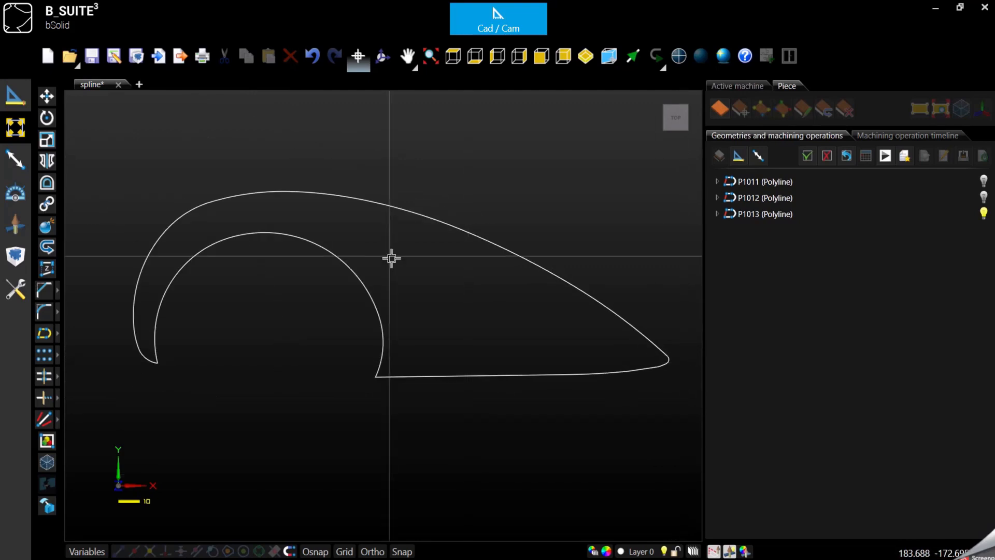